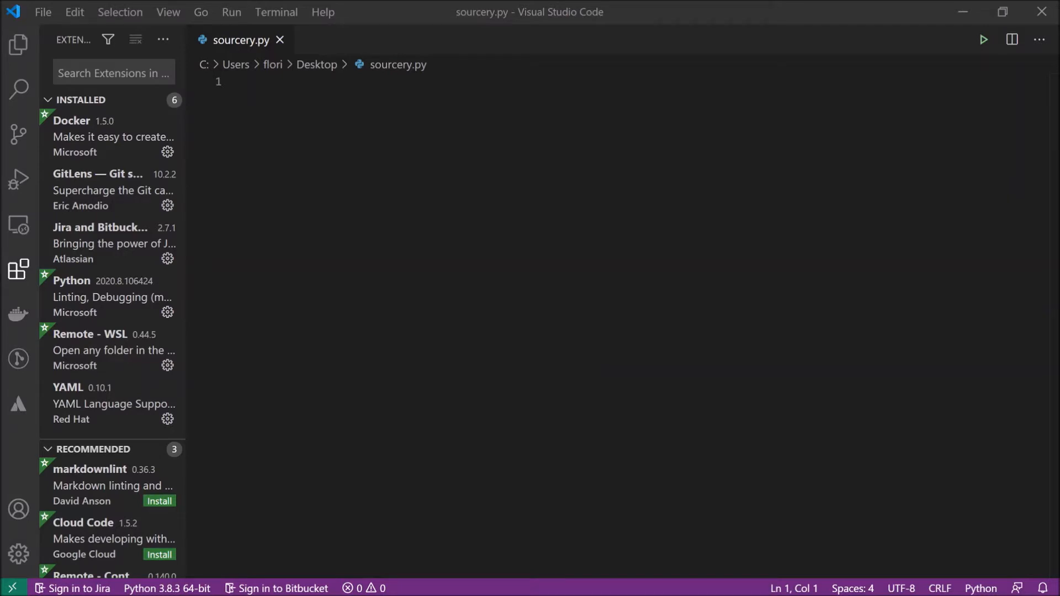
- Search the Extensions marketplace for 'sourcer' and bring up the Sourcery extension's details page
left_click(114, 73)
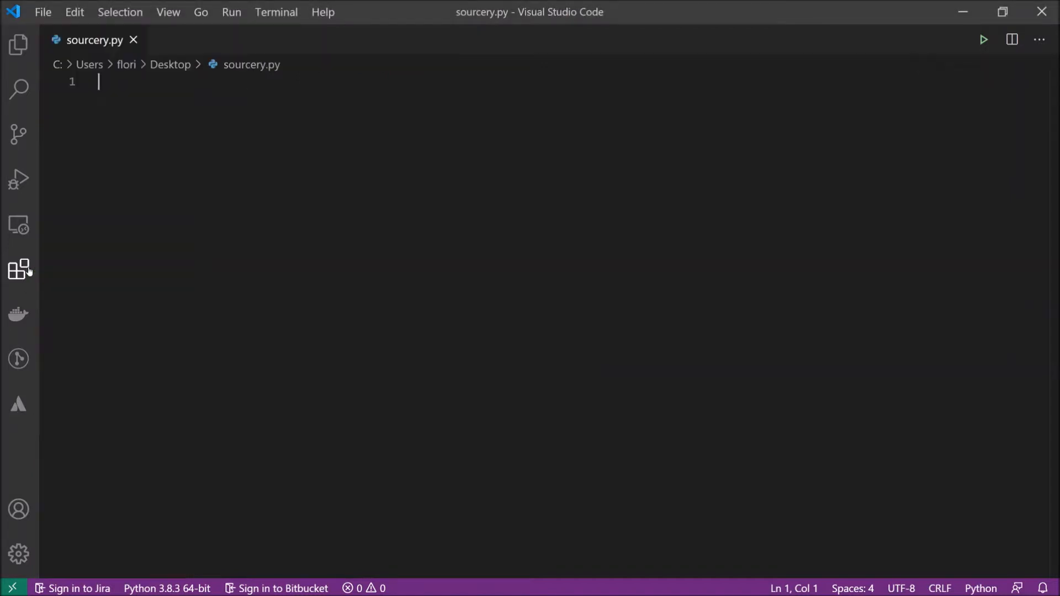
left_click(19, 269)
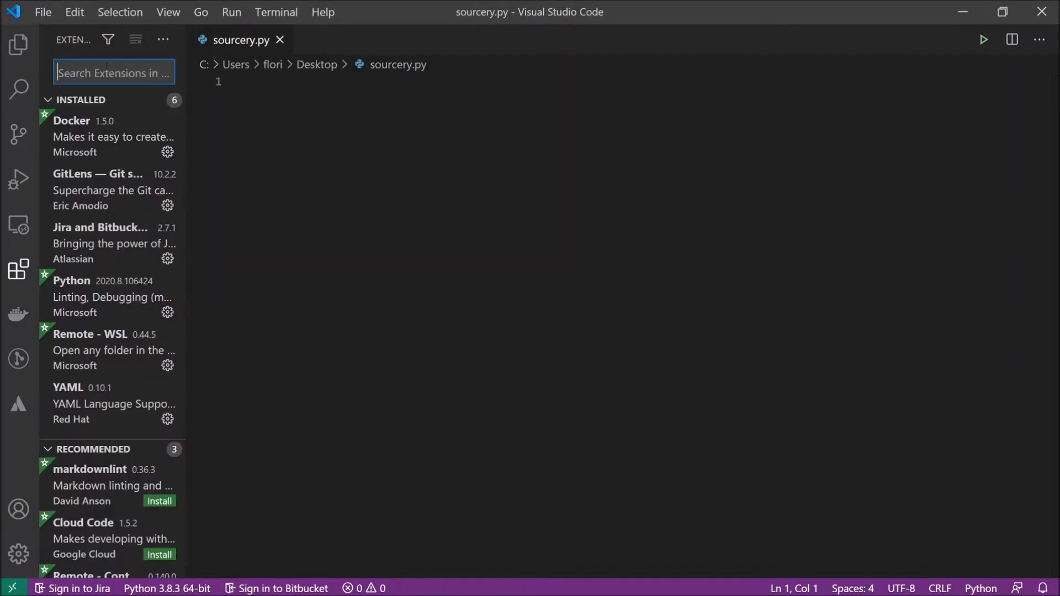
type("sourcery")
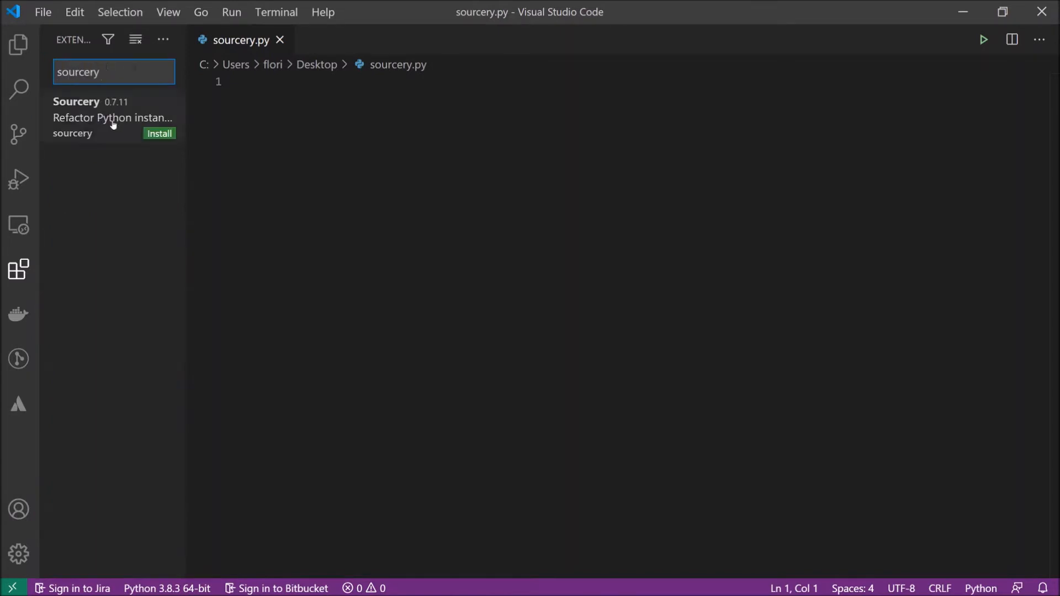
left_click(113, 117)
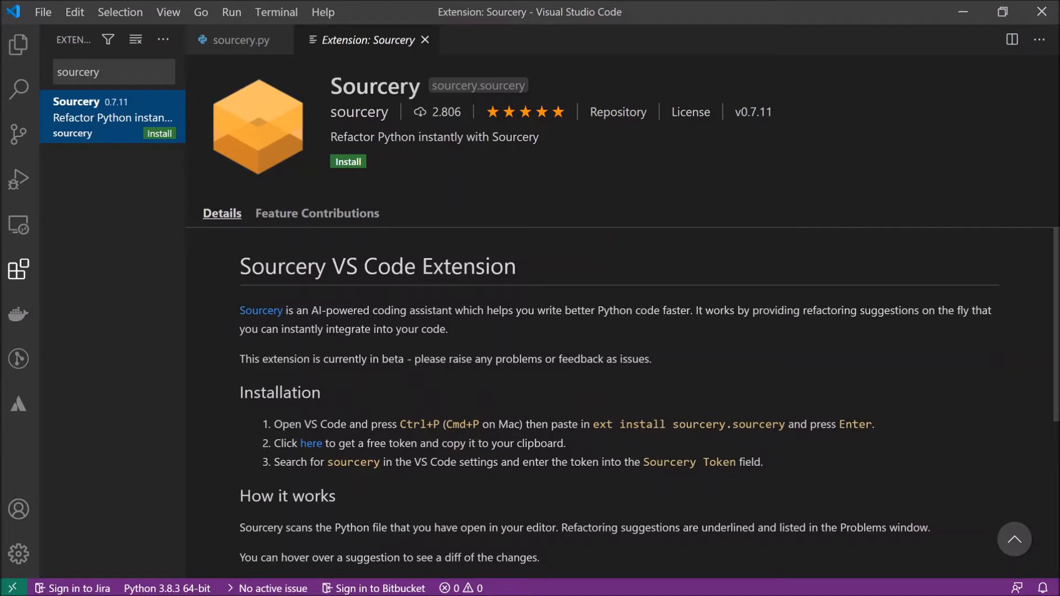
mouse_move(471, 341)
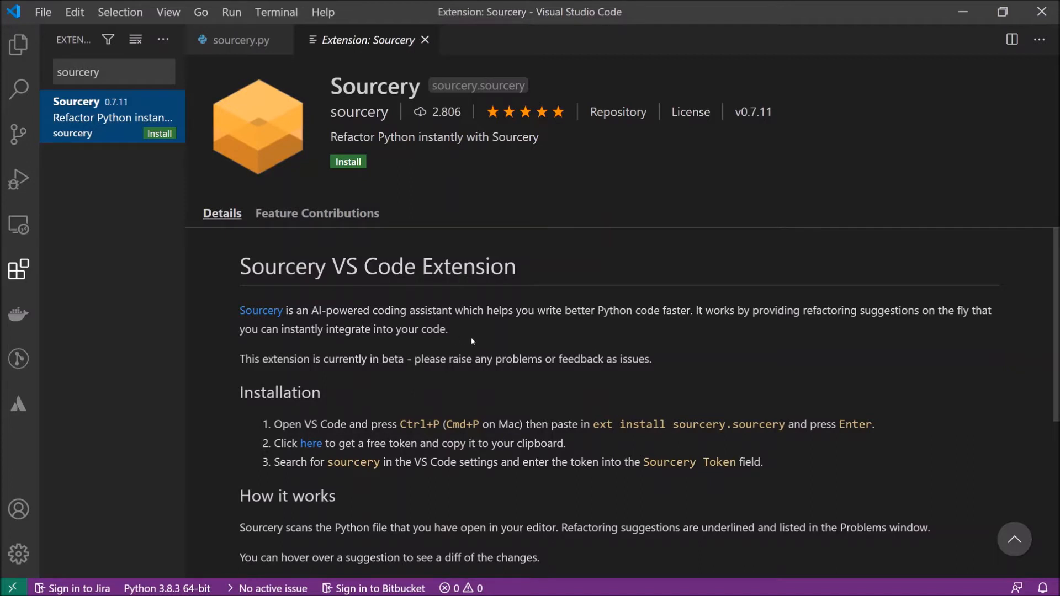
mouse_move(485, 333)
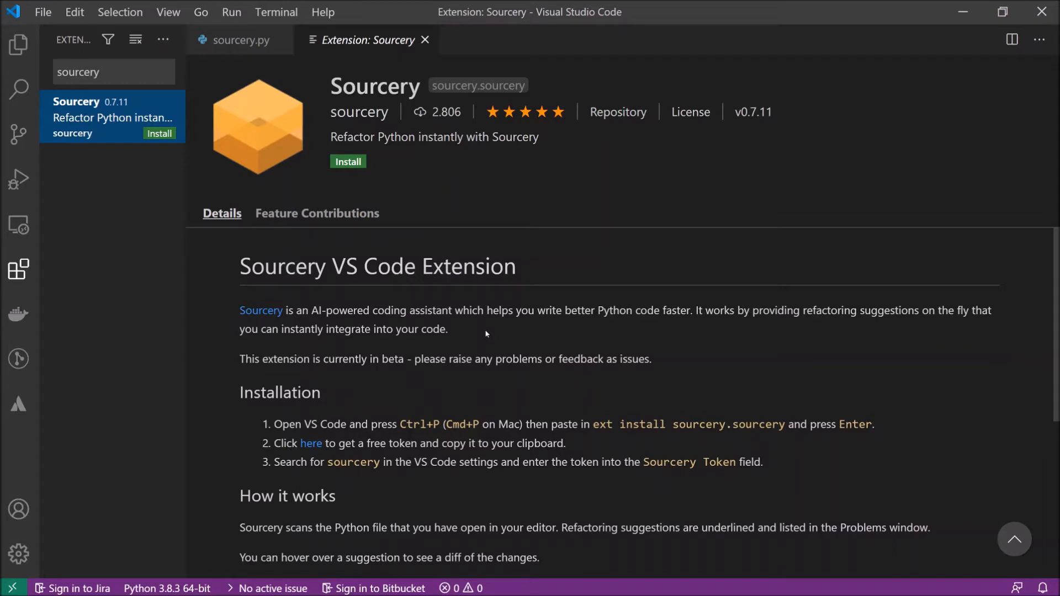
mouse_move(454, 334)
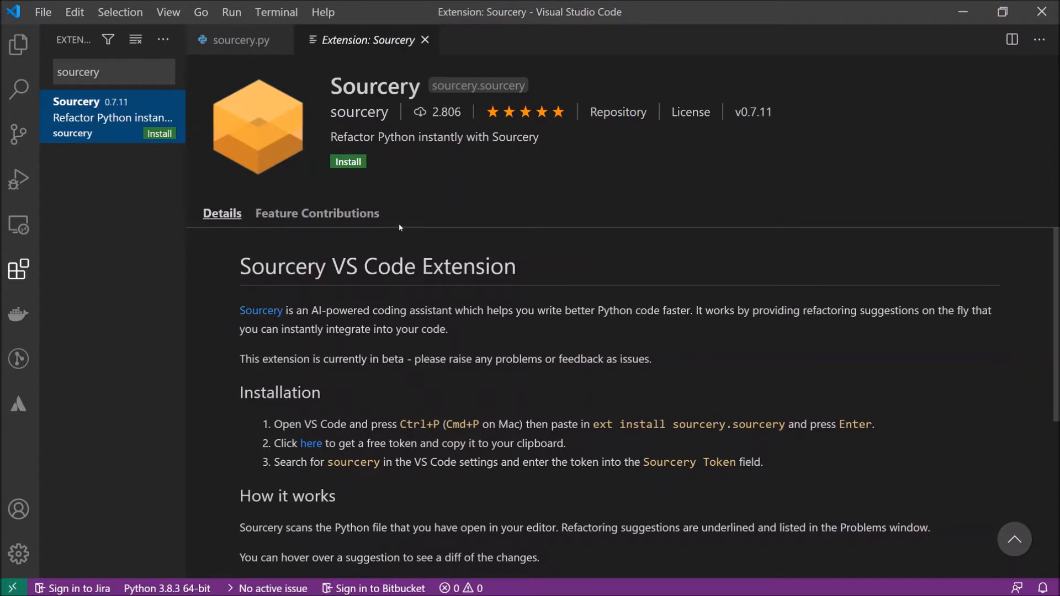
mouse_move(347, 162)
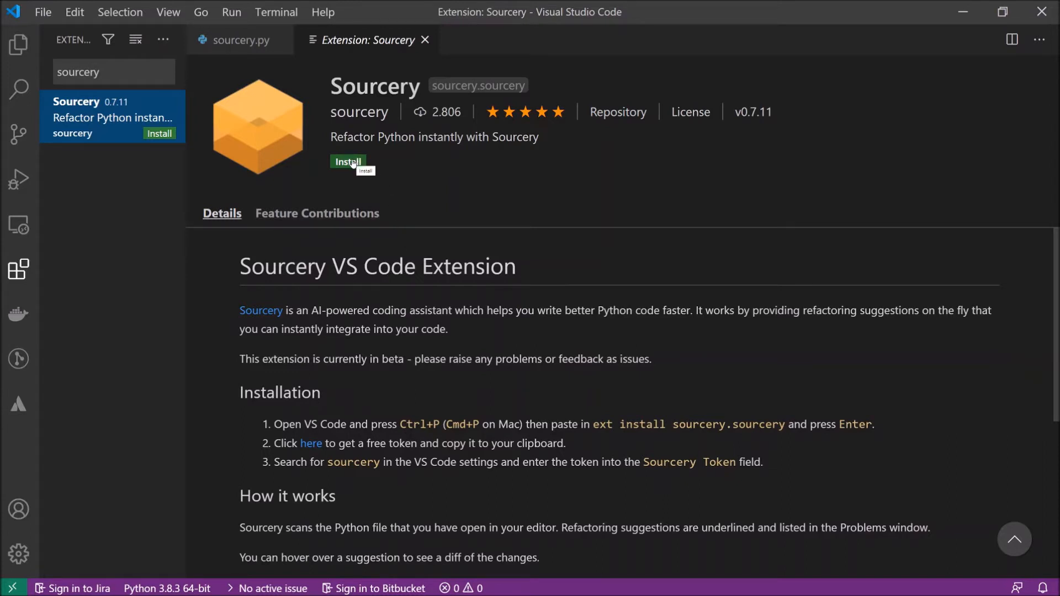
mouse_move(327, 395)
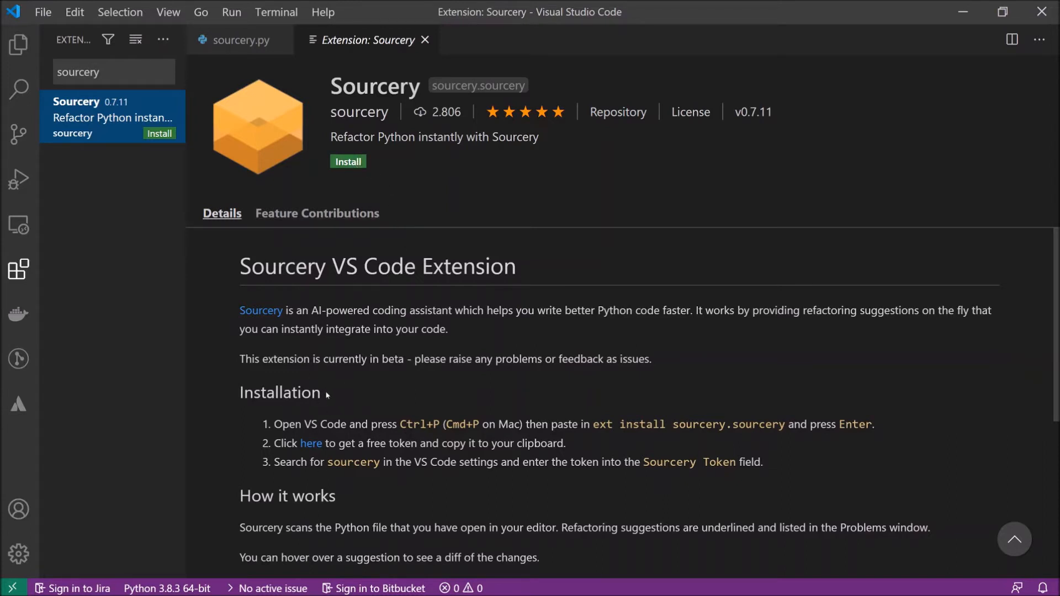
mouse_move(348, 161)
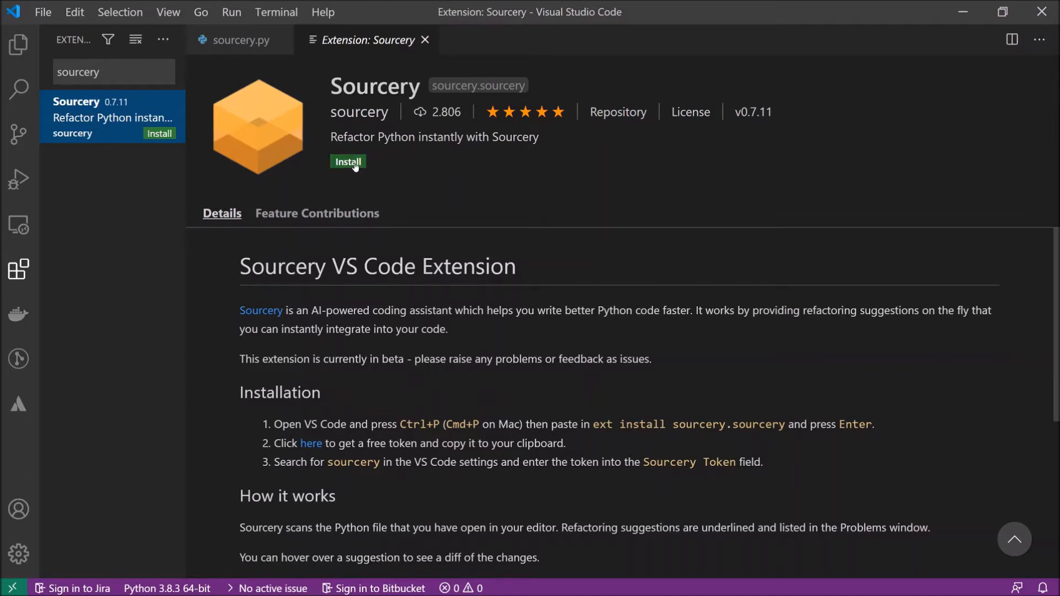
mouse_move(347, 161)
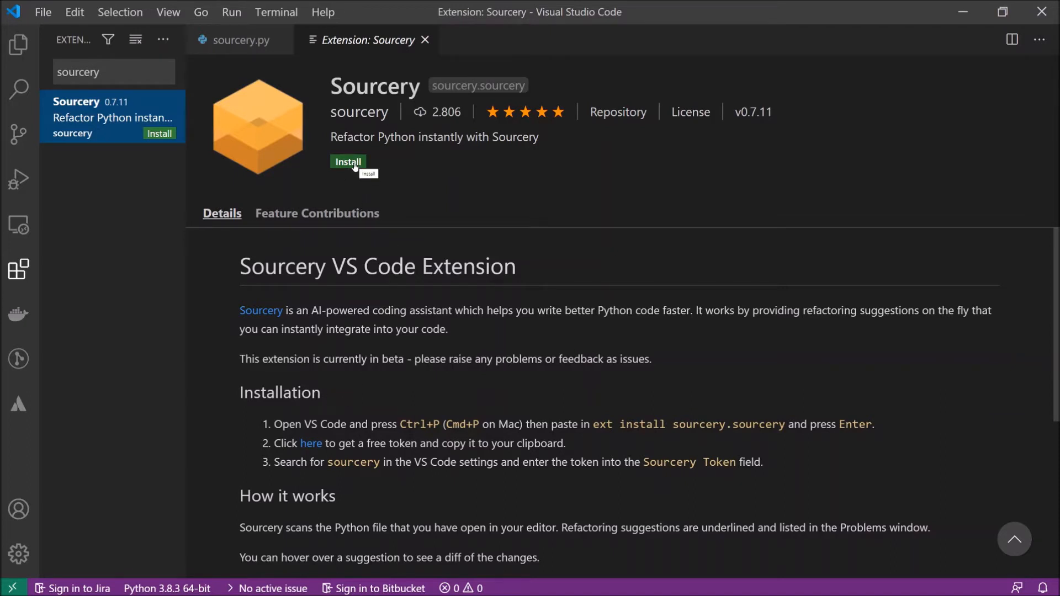
- Install the Sourcery extension from its details page
left_click(348, 161)
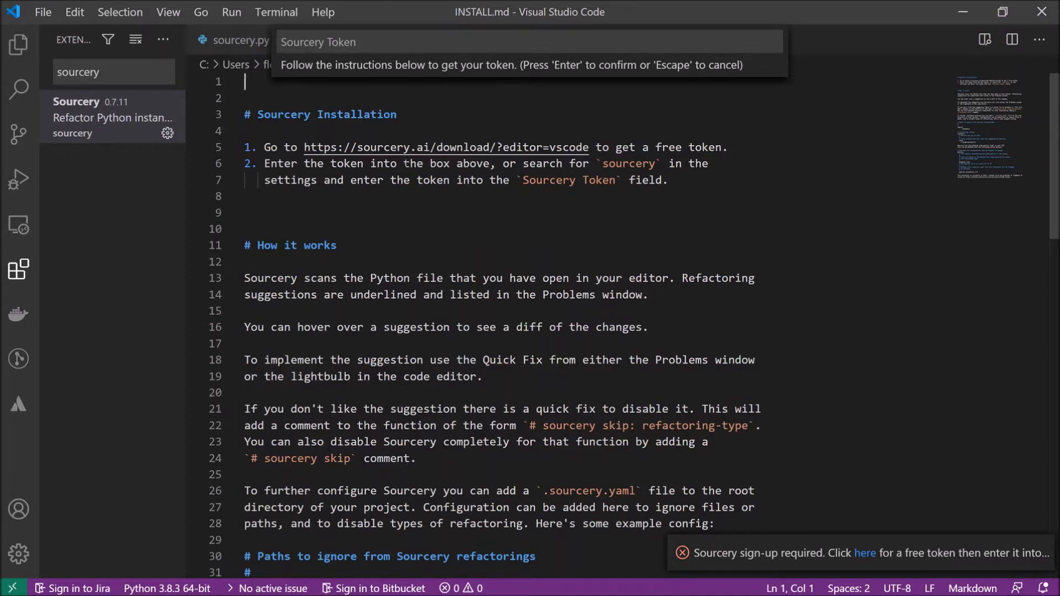
mouse_move(443, 147)
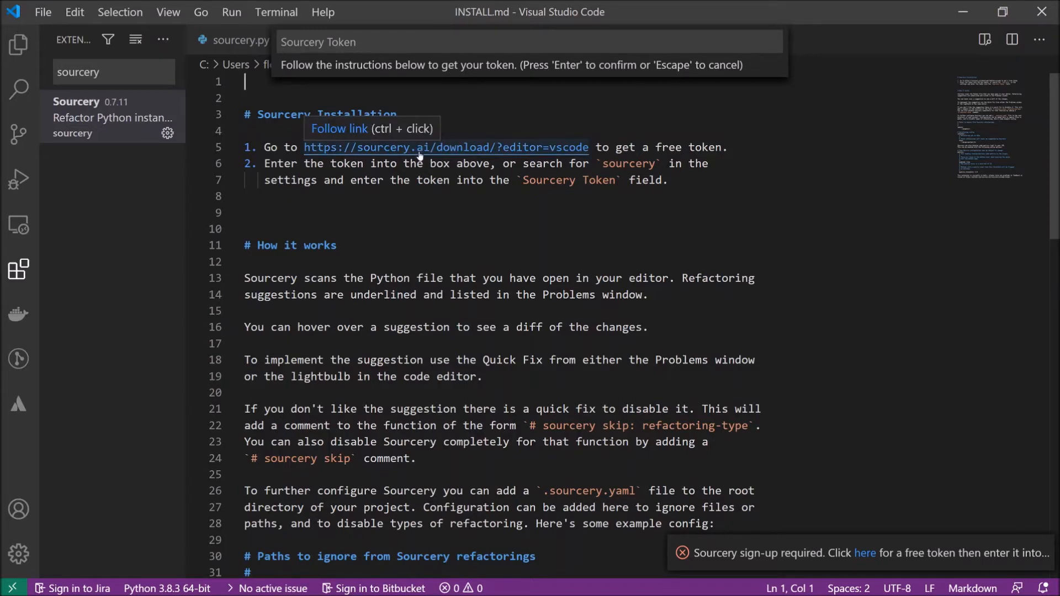
- Follow the sourcery.ai/download link from INSTALL.md and confirm leaving to the external site
left_click(445, 147)
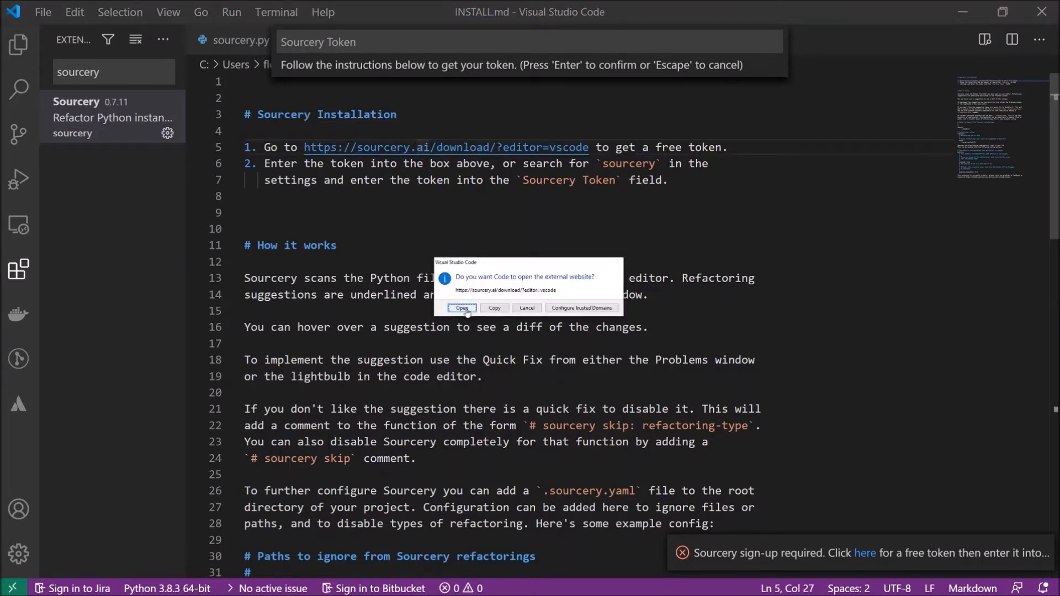
left_click(461, 308)
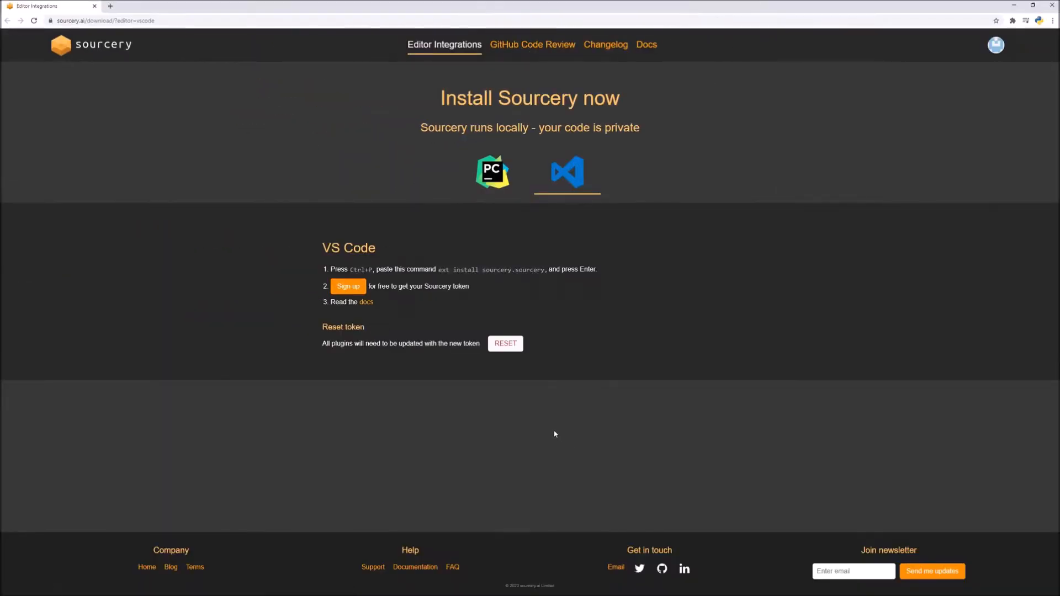
- Sign up on the Sourcery download page to reveal a free personal token
left_click(348, 286)
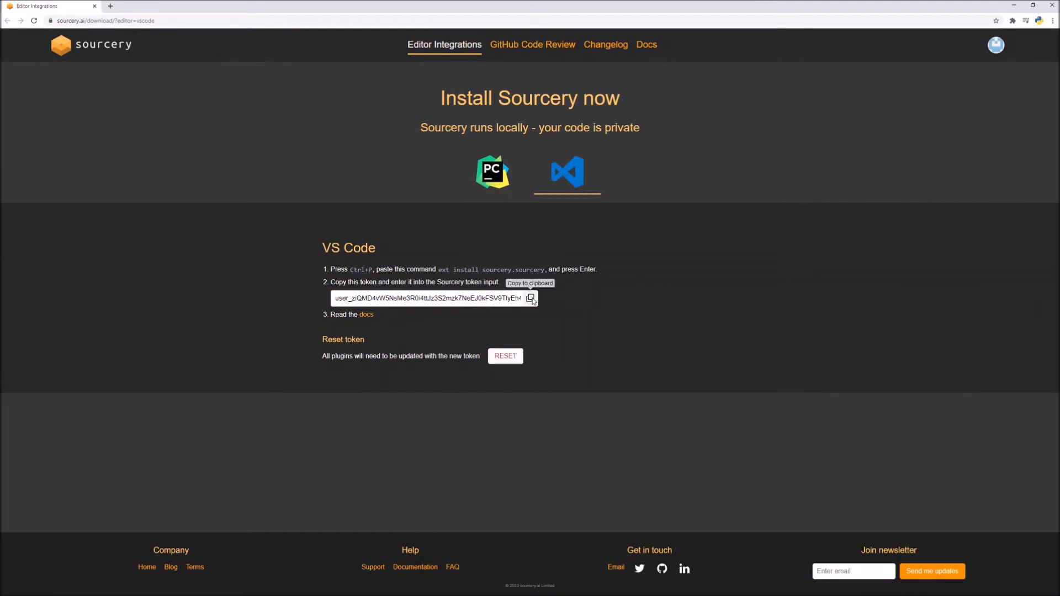
mouse_move(971, 200)
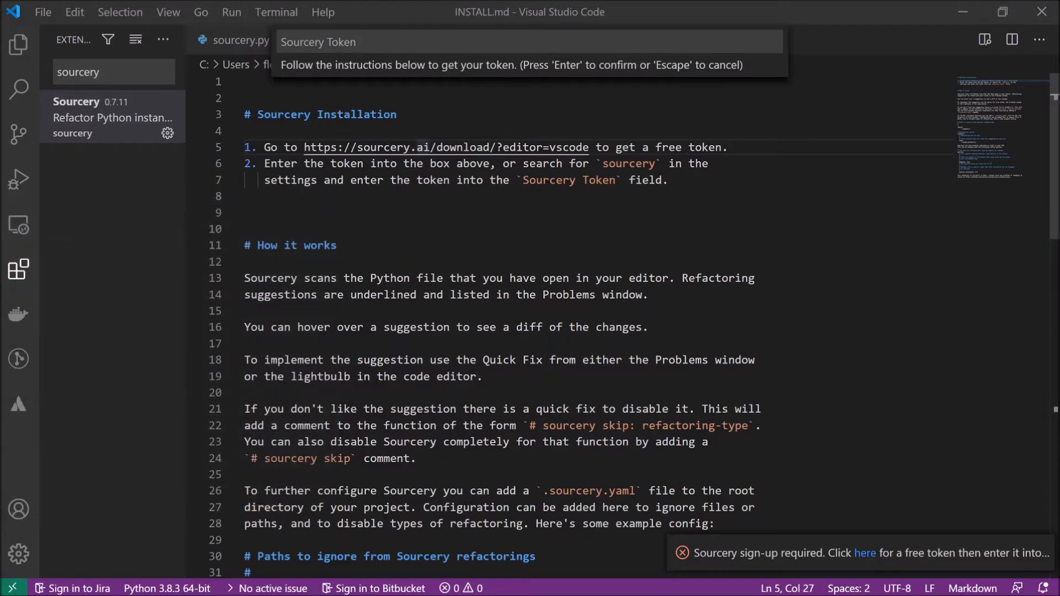
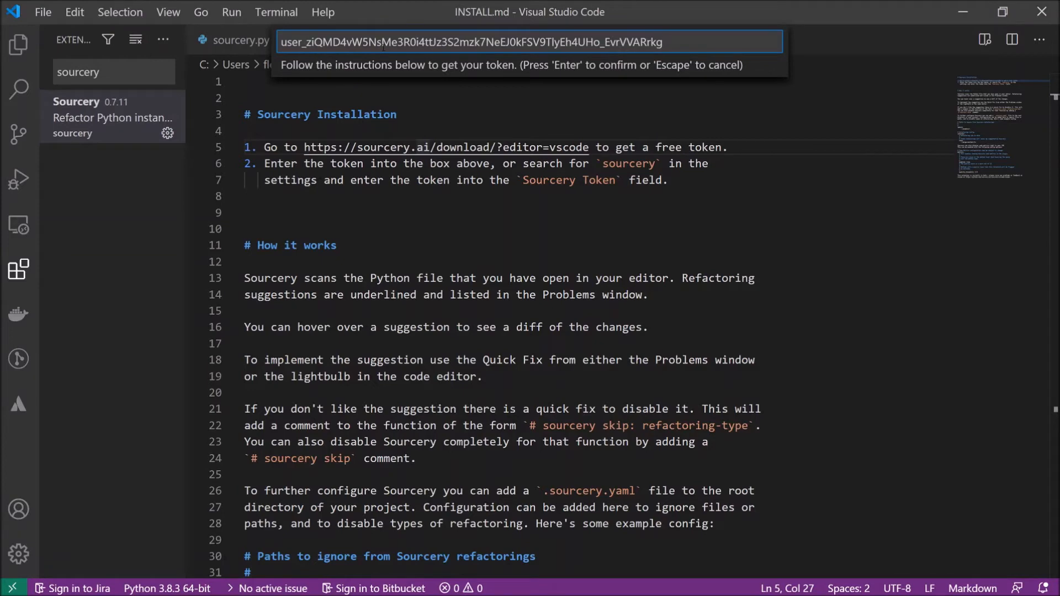
- Paste the personal Sourcery token into the token prompt and confirm it
key("Escape")
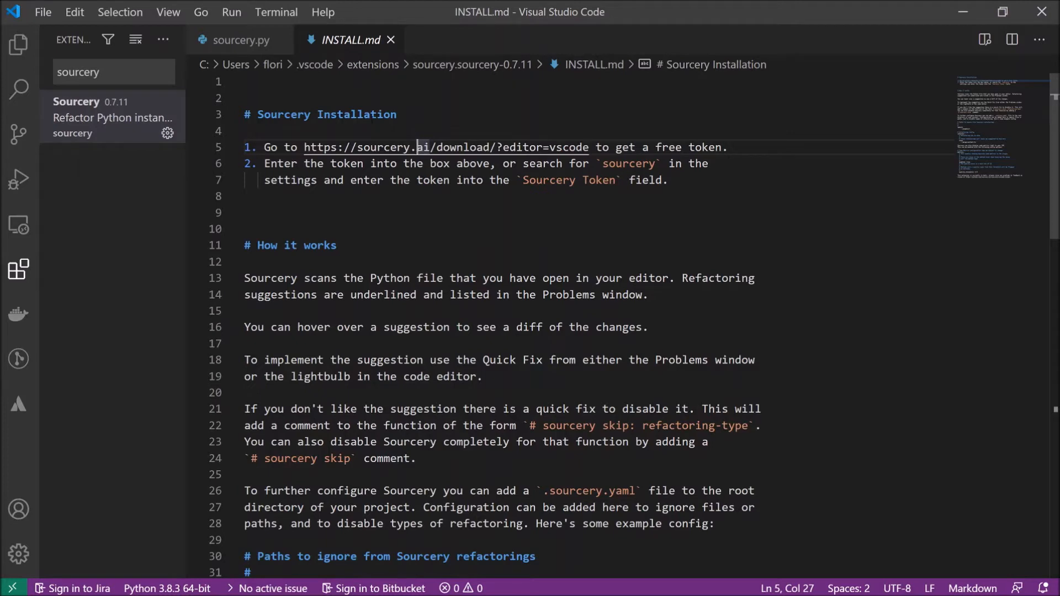
mouse_move(402, 64)
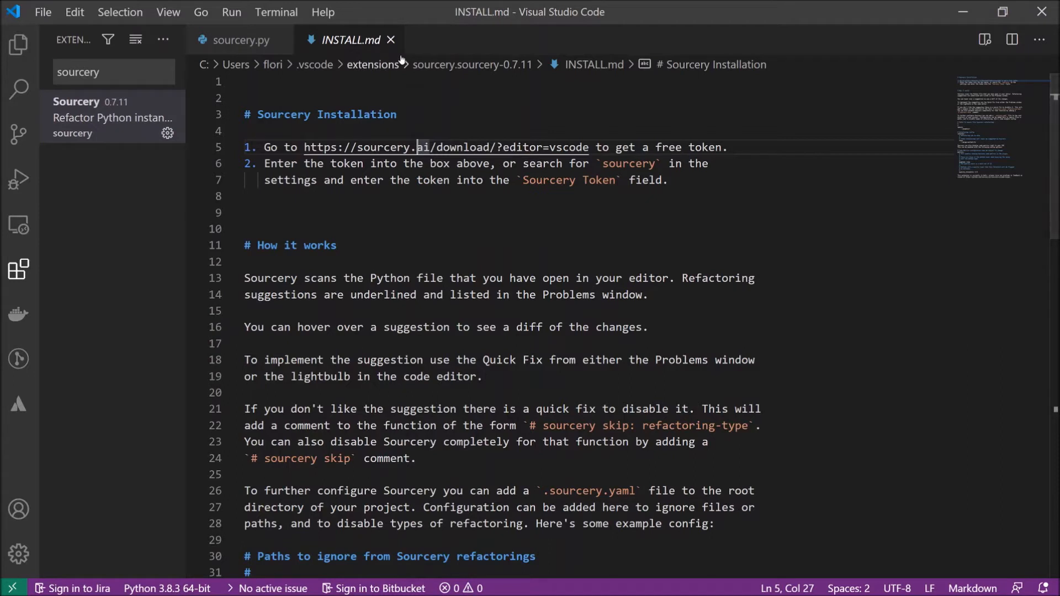
mouse_move(391, 40)
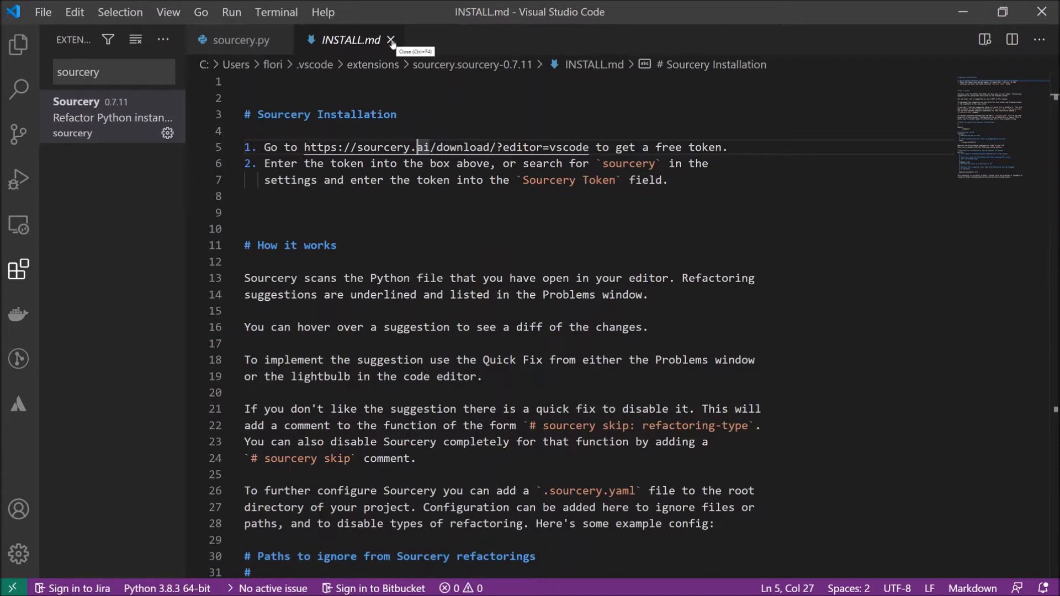
mouse_move(168, 136)
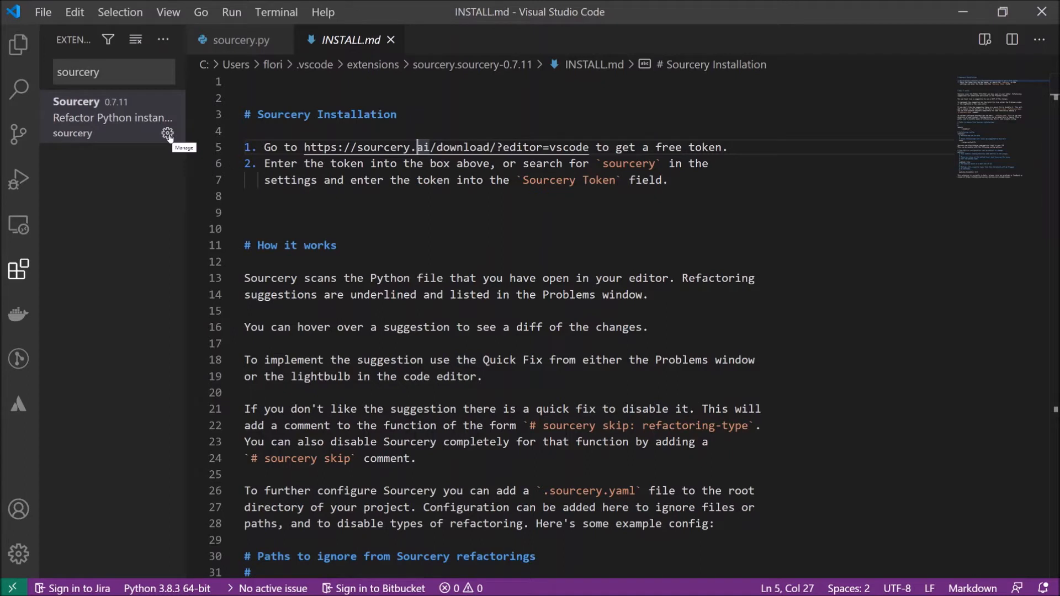
- Verify the saved token in Sourcery's Extension Settings, then close the Settings
left_click(166, 134)
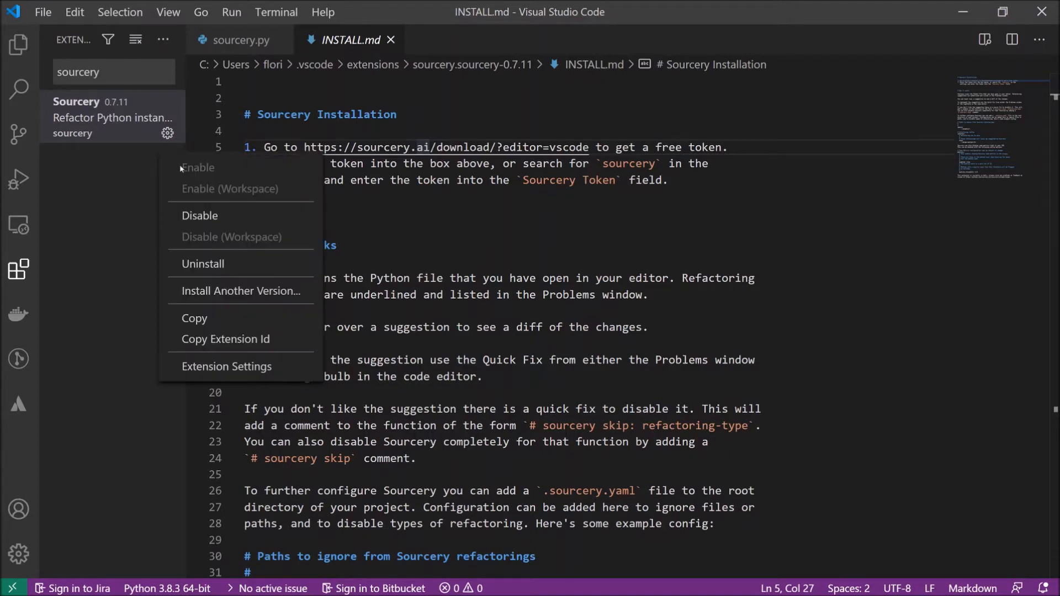
left_click(226, 366)
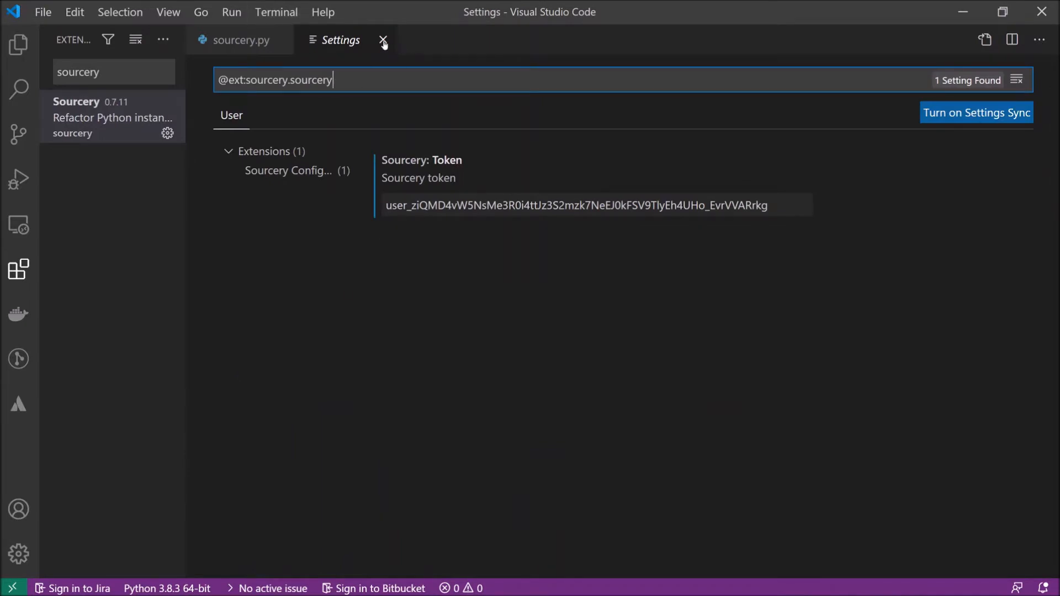
left_click(383, 39)
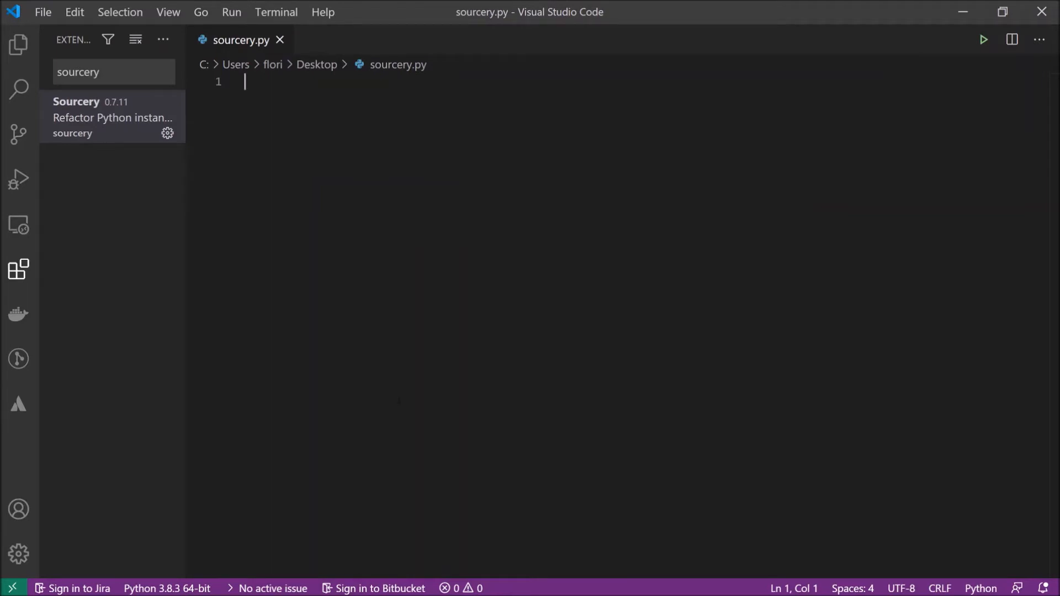
- Write 'a = []' followed by a loop 'for i in range(1,10): a.append(i)'
type("a")
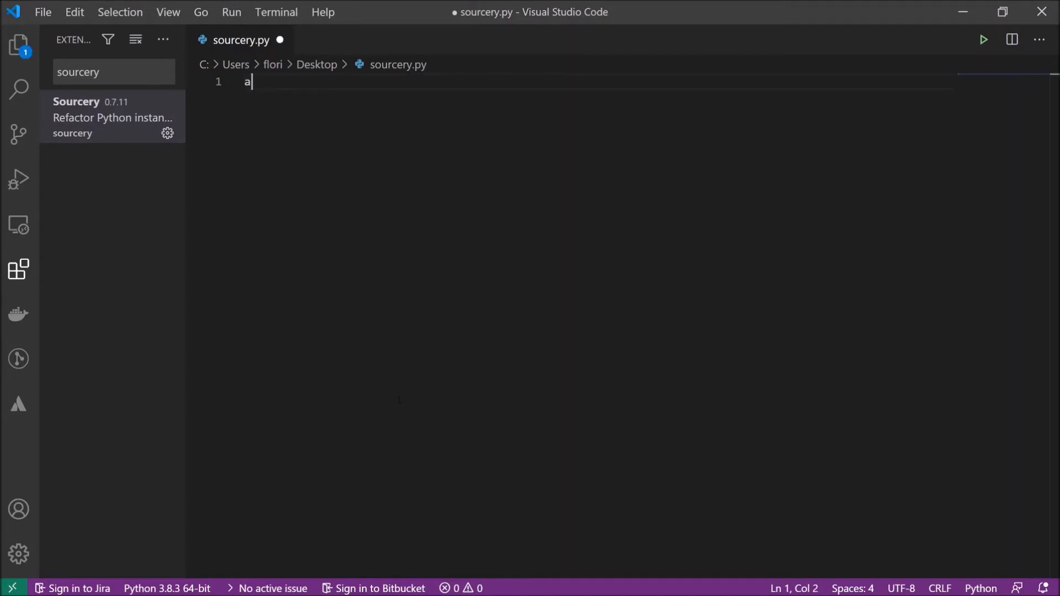
type("= []")
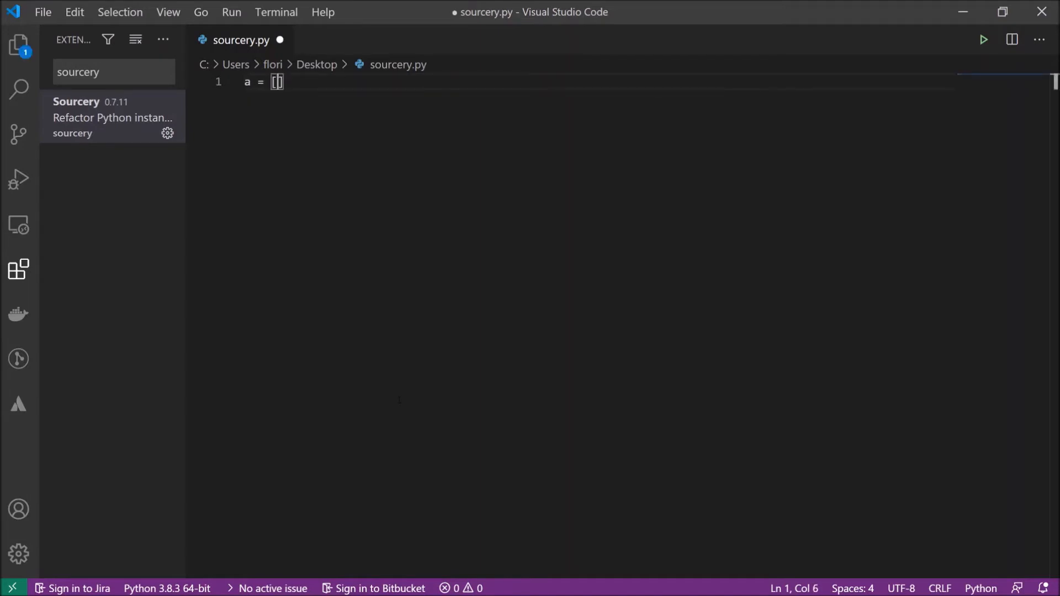
type("]")
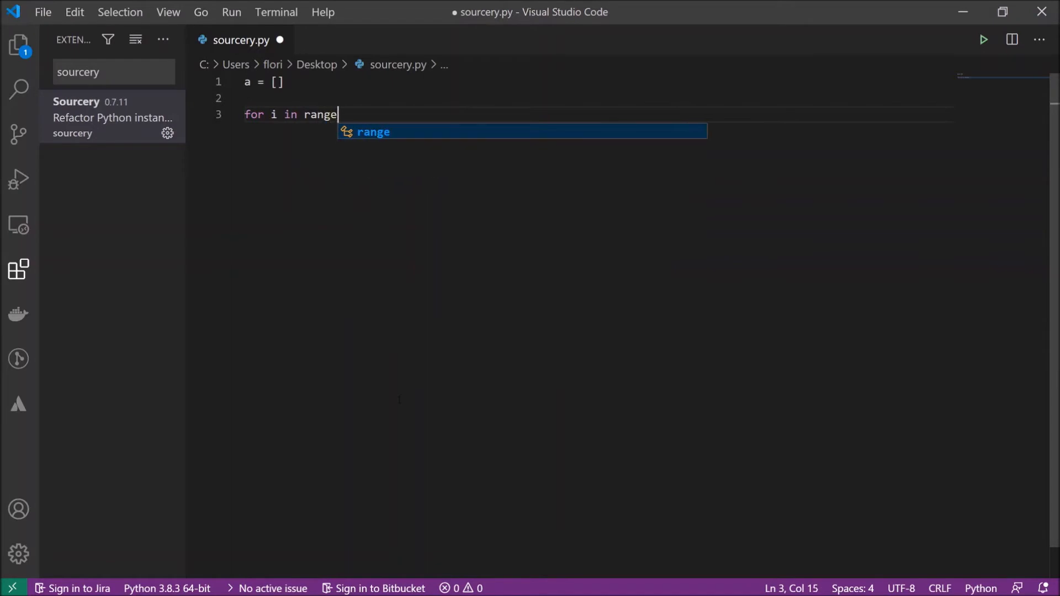
type("(1,10):")
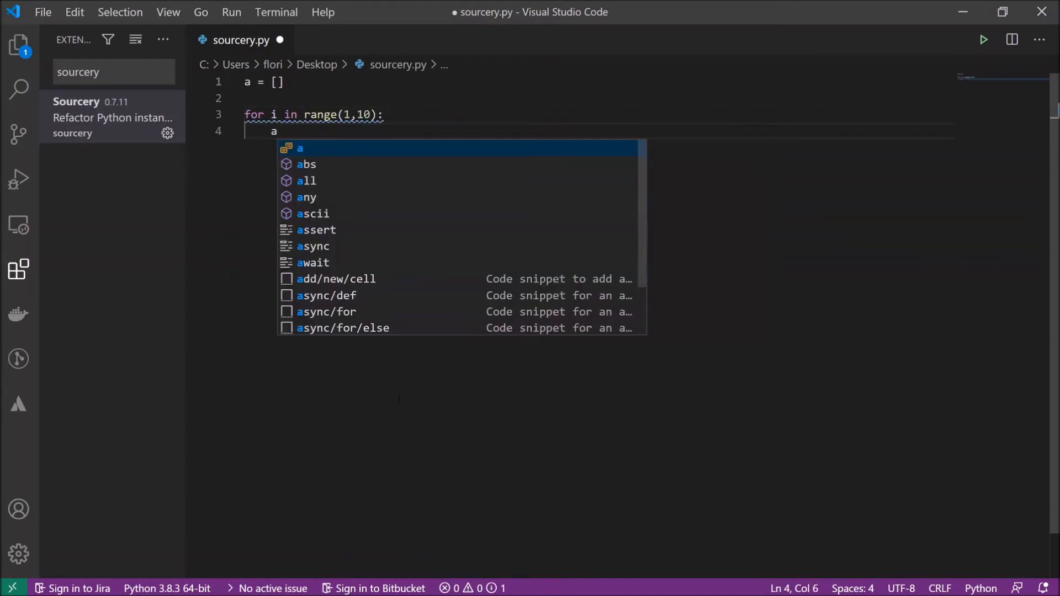
type(".append(i)")
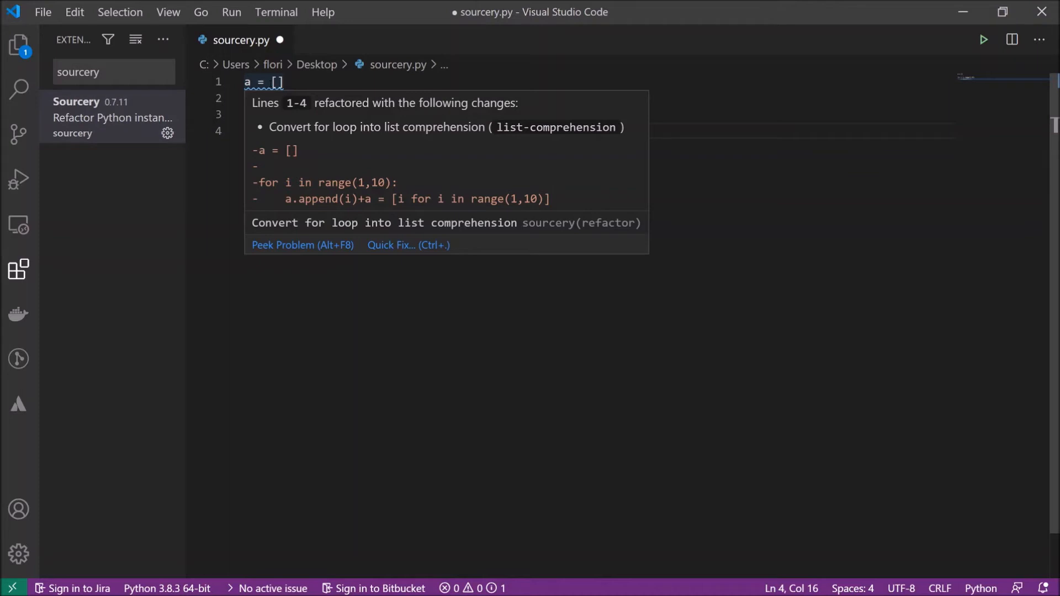
mouse_move(395, 178)
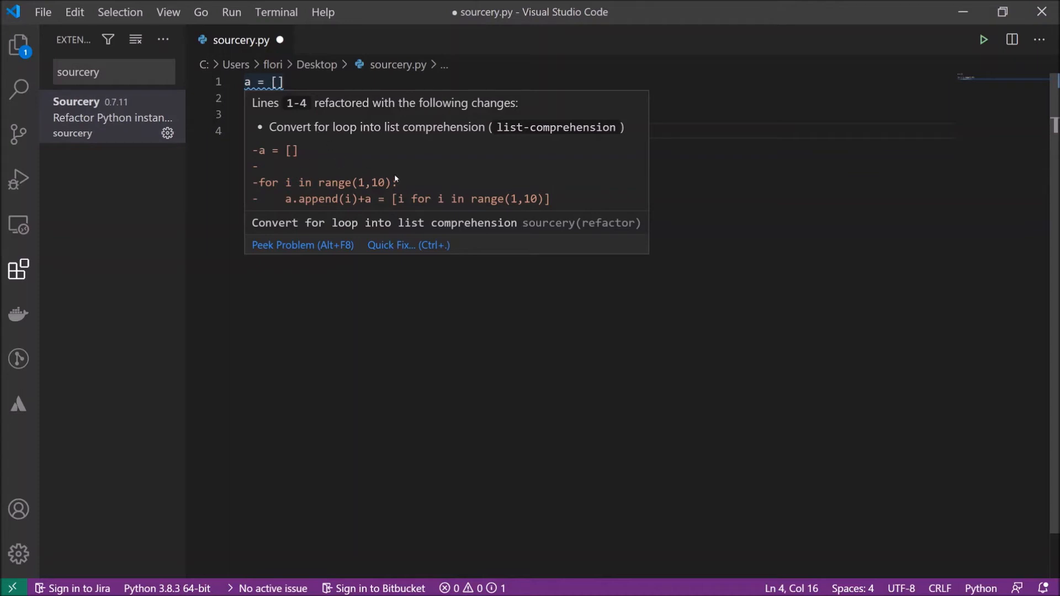
mouse_move(352, 151)
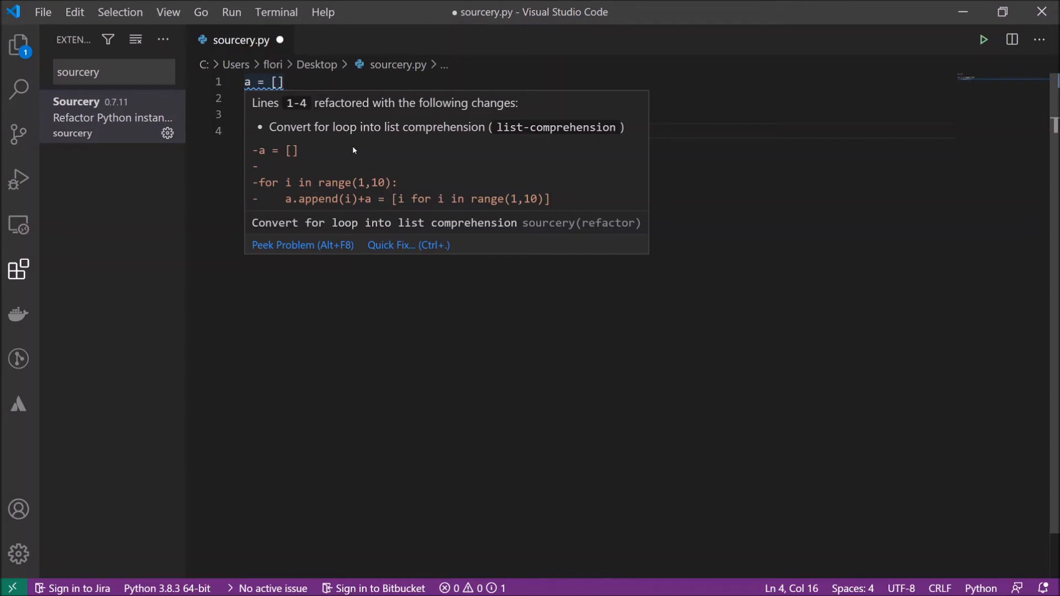
mouse_move(367, 150)
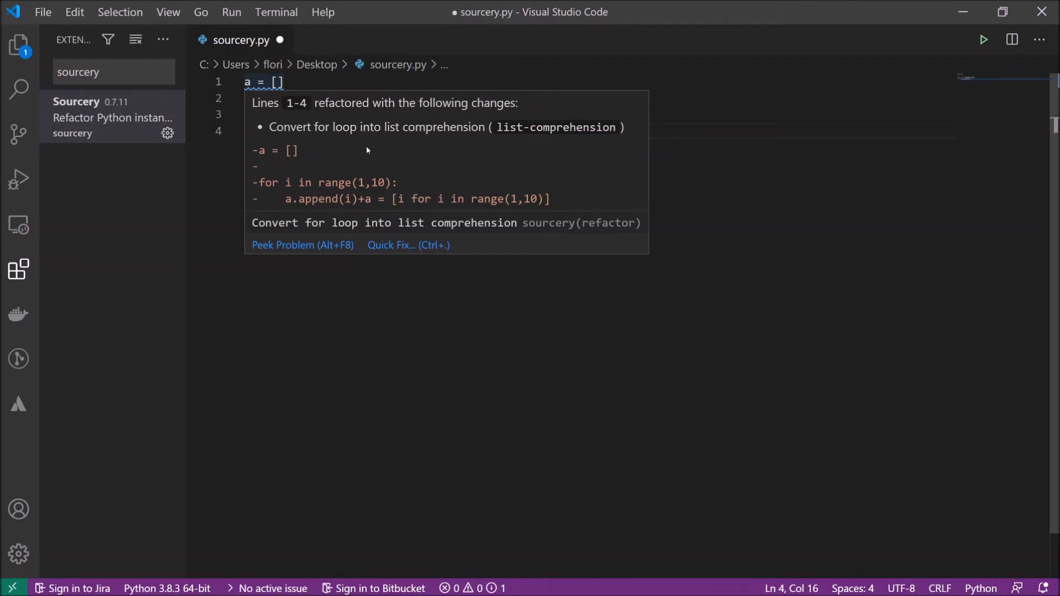
mouse_move(383, 158)
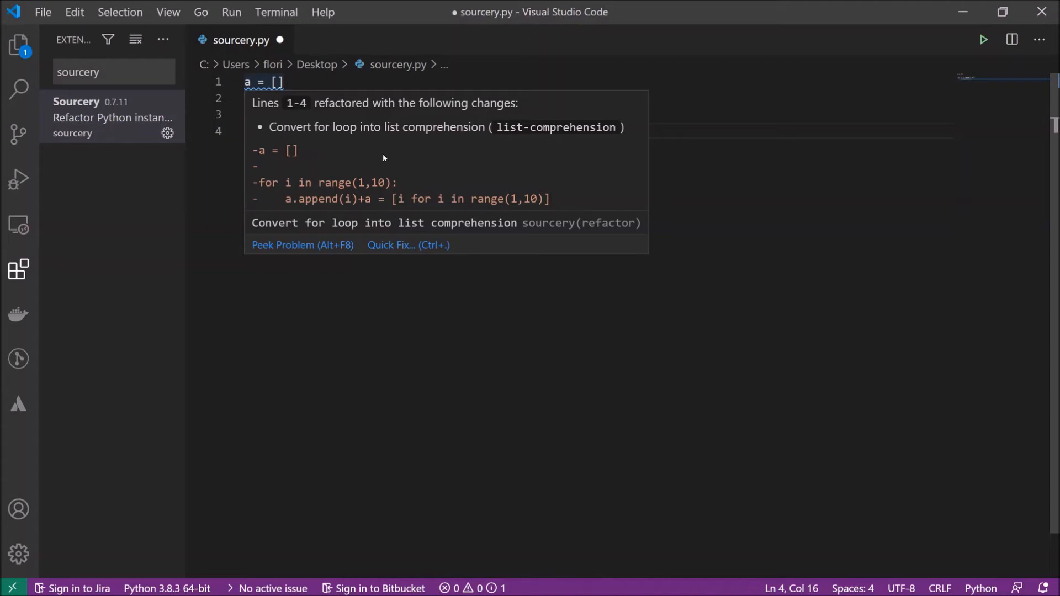
mouse_move(401, 179)
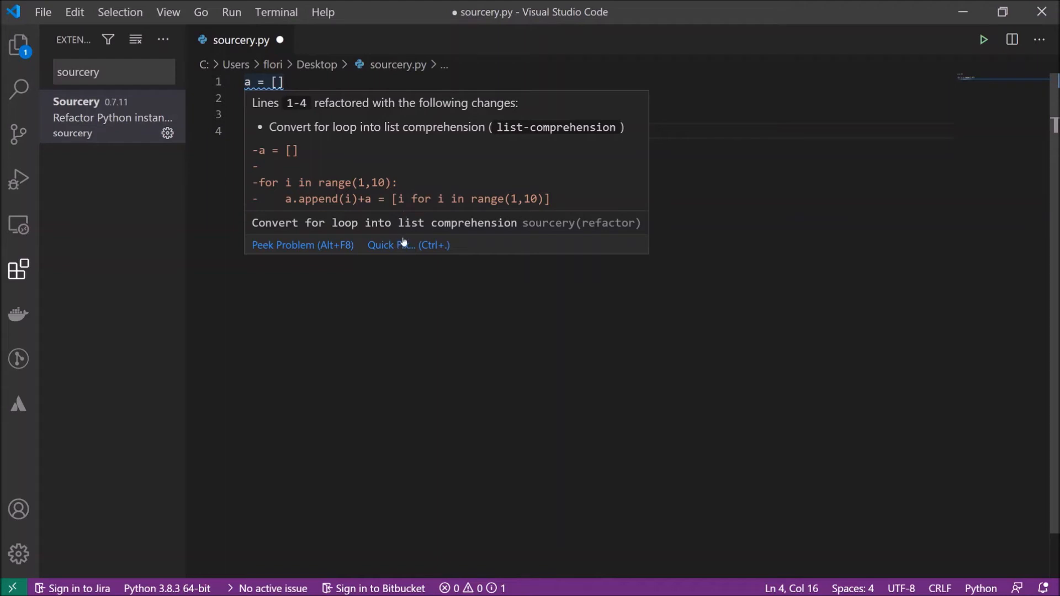
mouse_move(404, 249)
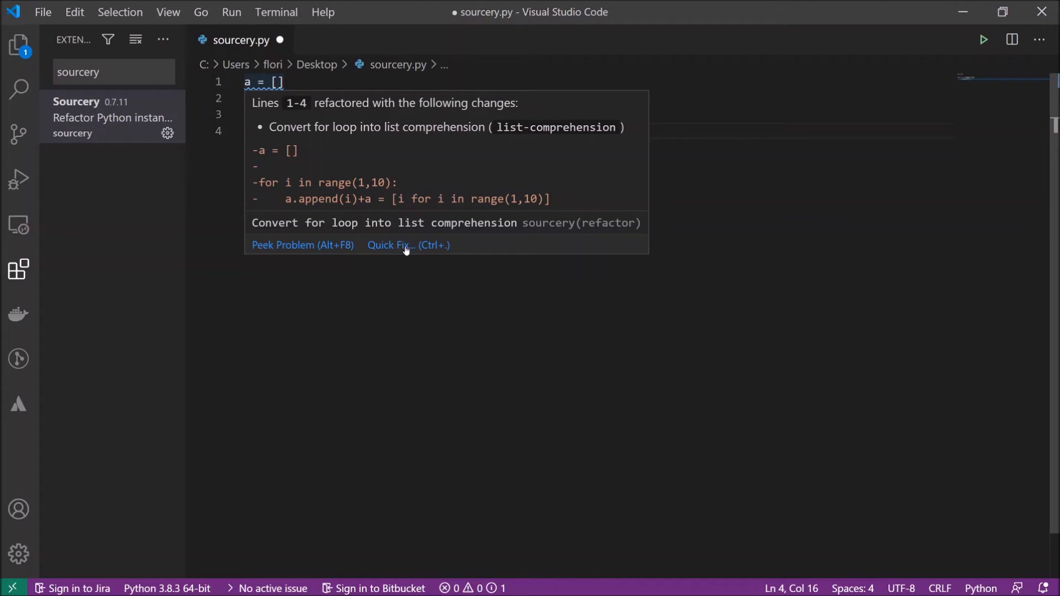
- Apply Sourcery's Quick Fix converting the loop into 'a = [i for i in range(1,10)]'
left_click(391, 245)
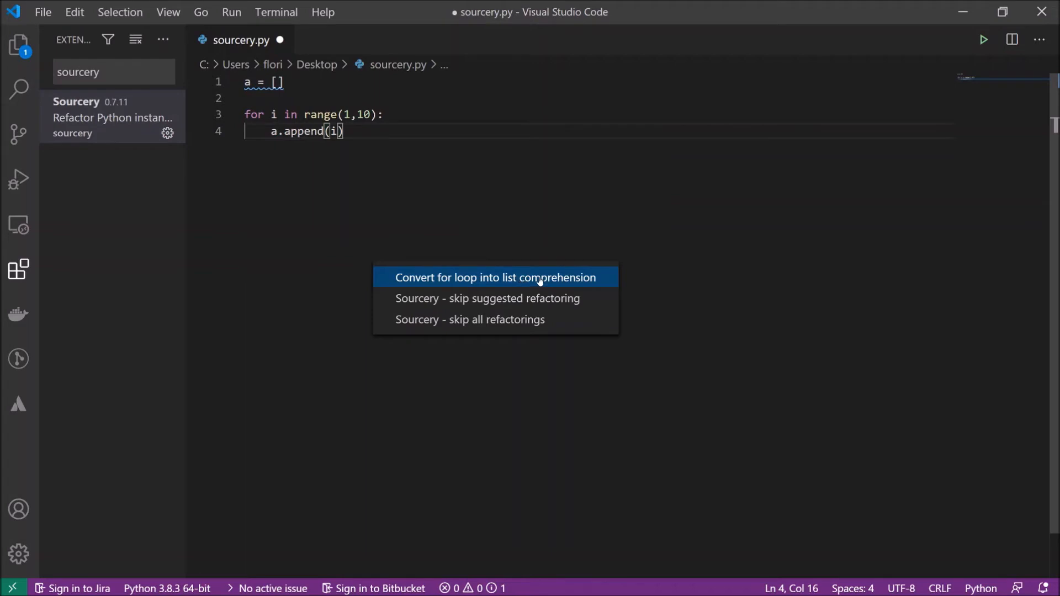
left_click(496, 277)
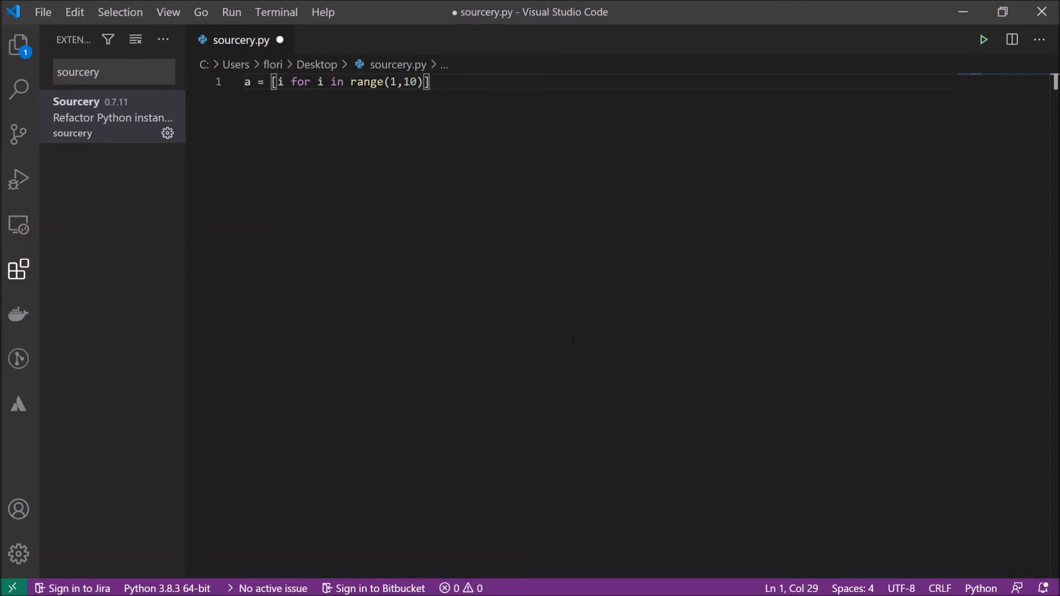
- Add 'b = 10' and 'if b == 10 or b == 5:' with an indented 'print(b)' body
key("Enter")
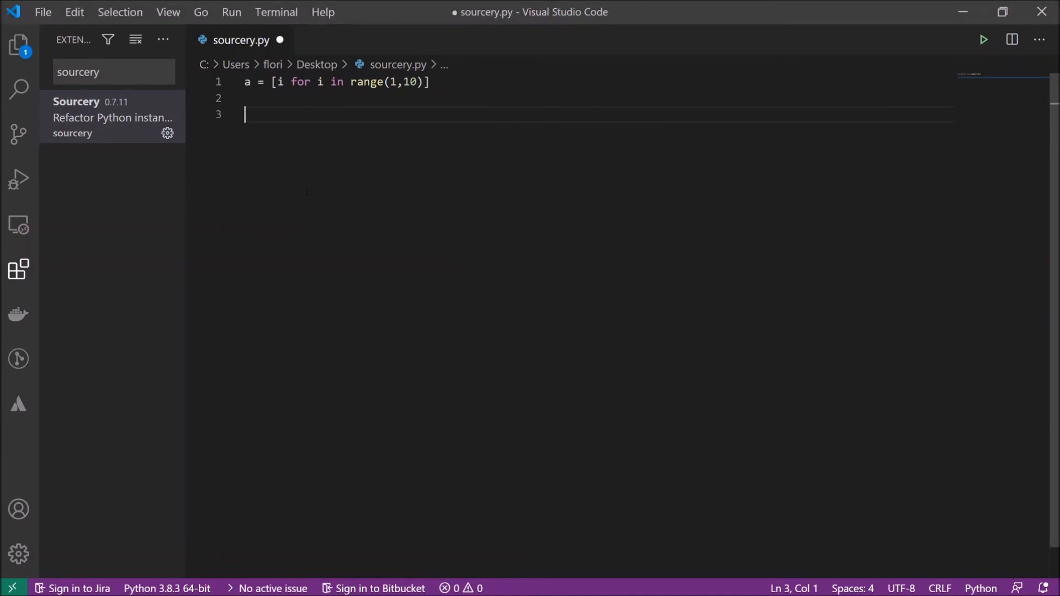
type("b =")
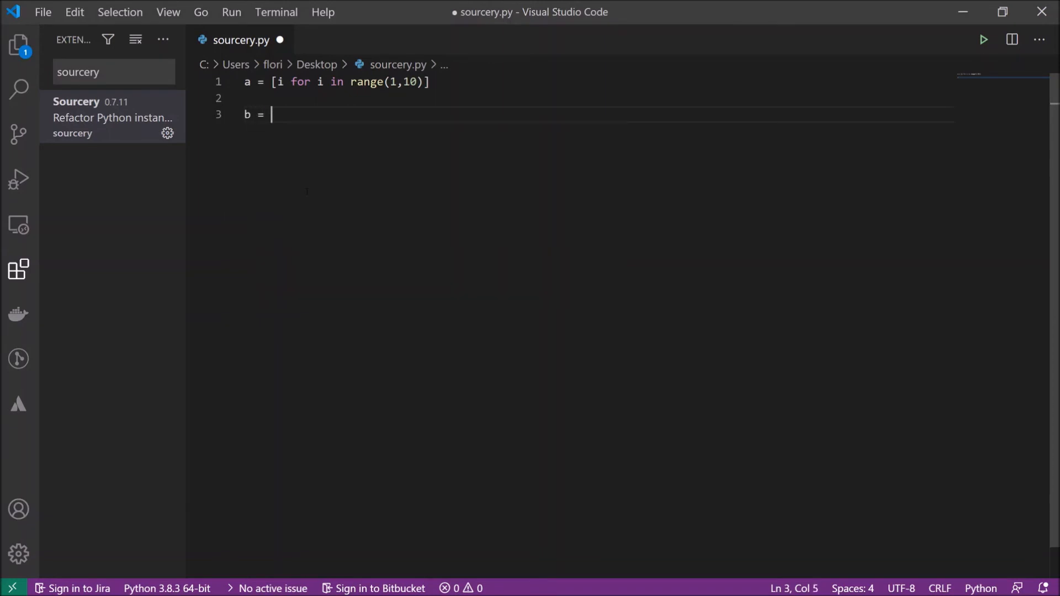
type("10")
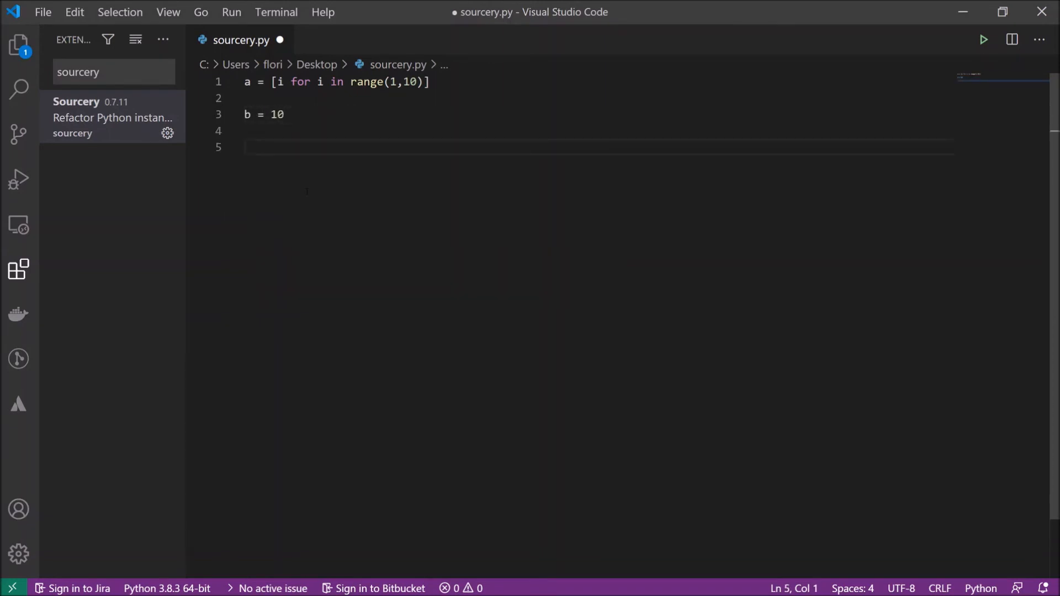
type("if b")
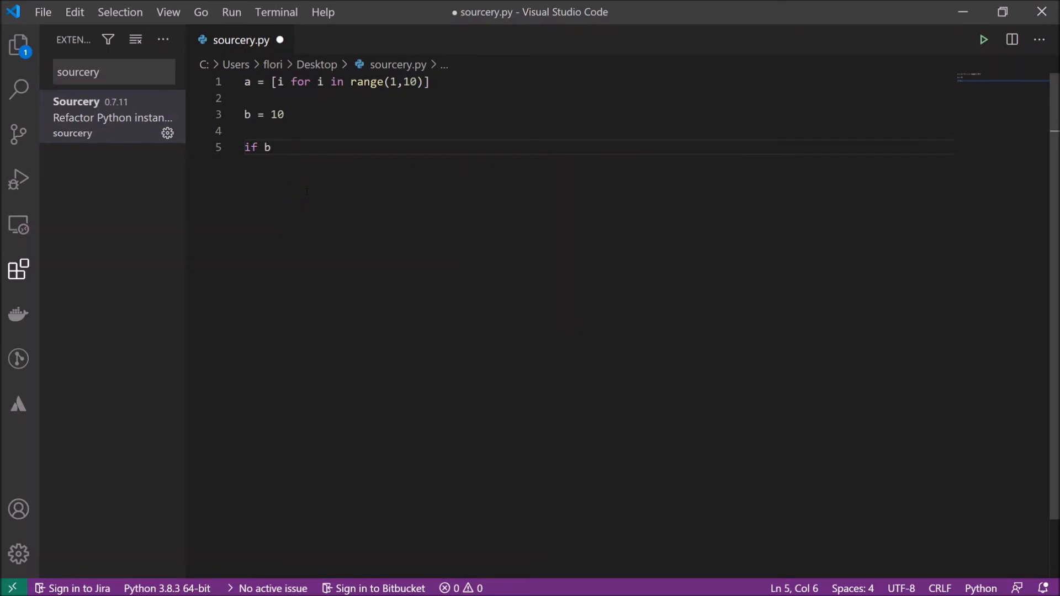
type("== 10")
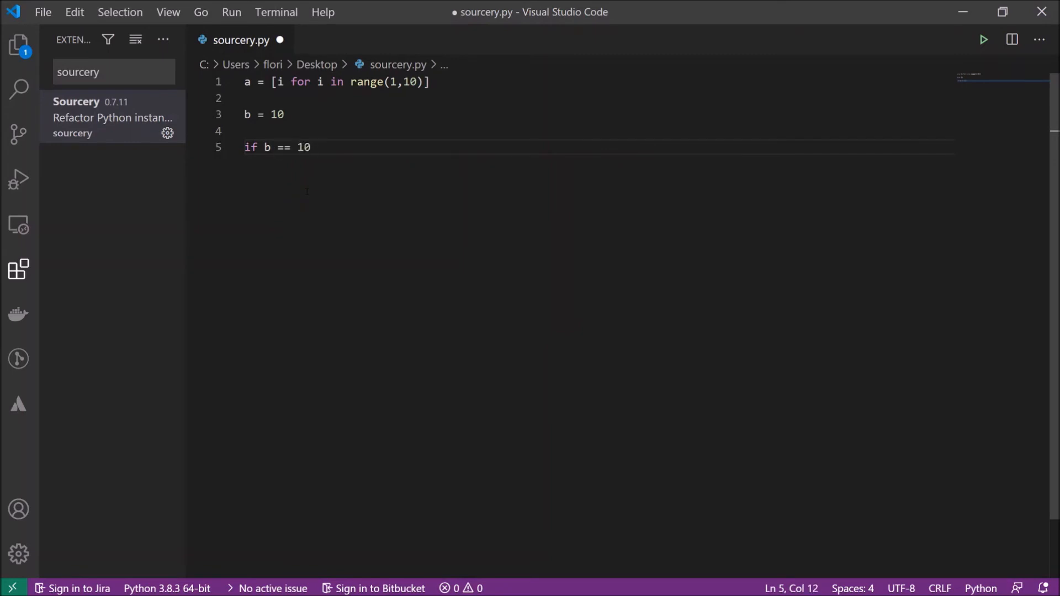
type("or b")
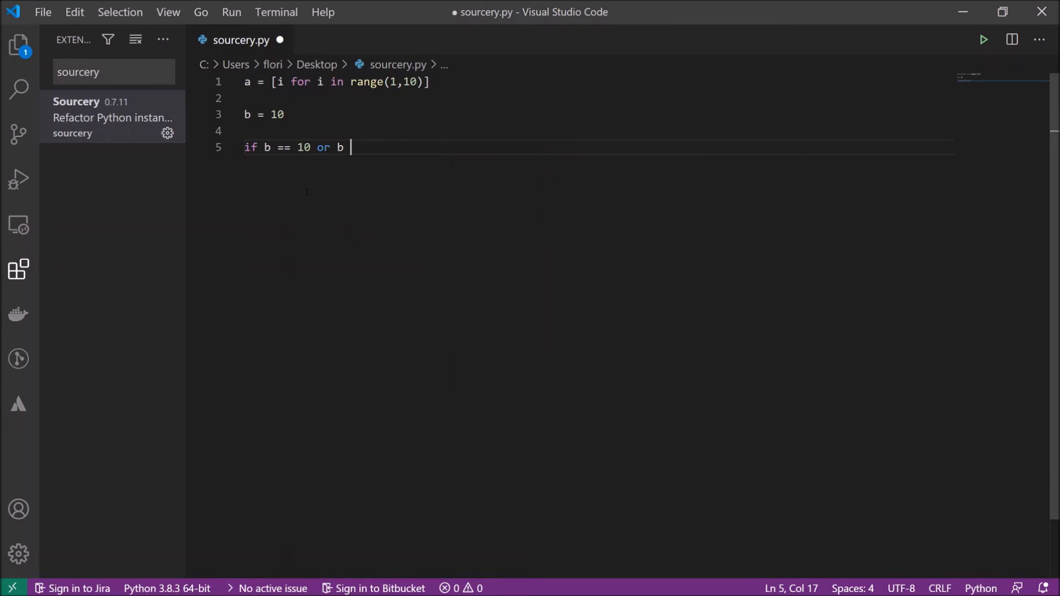
type("== 5")
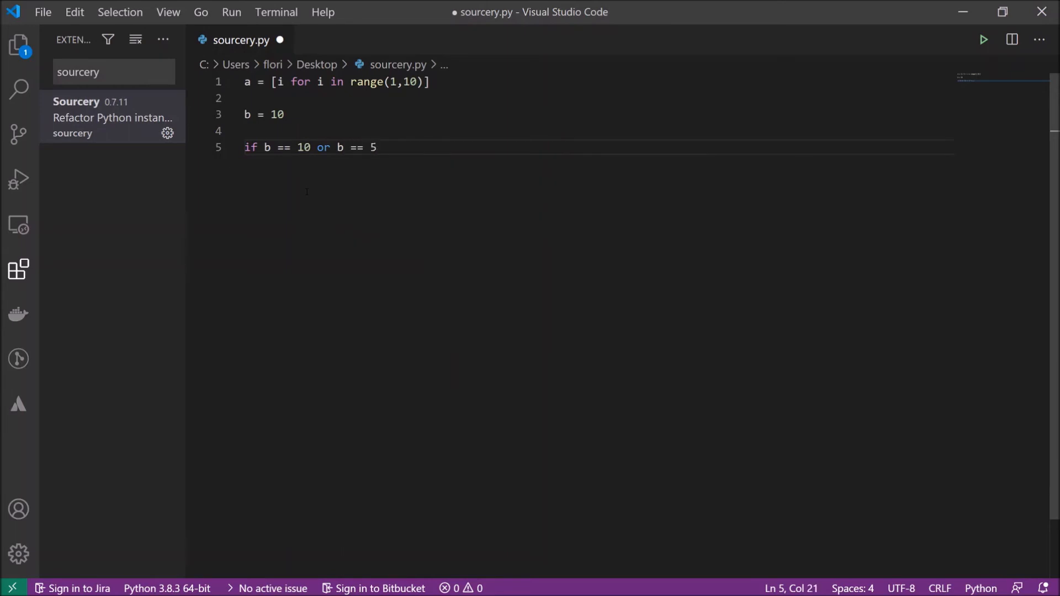
key("enter")
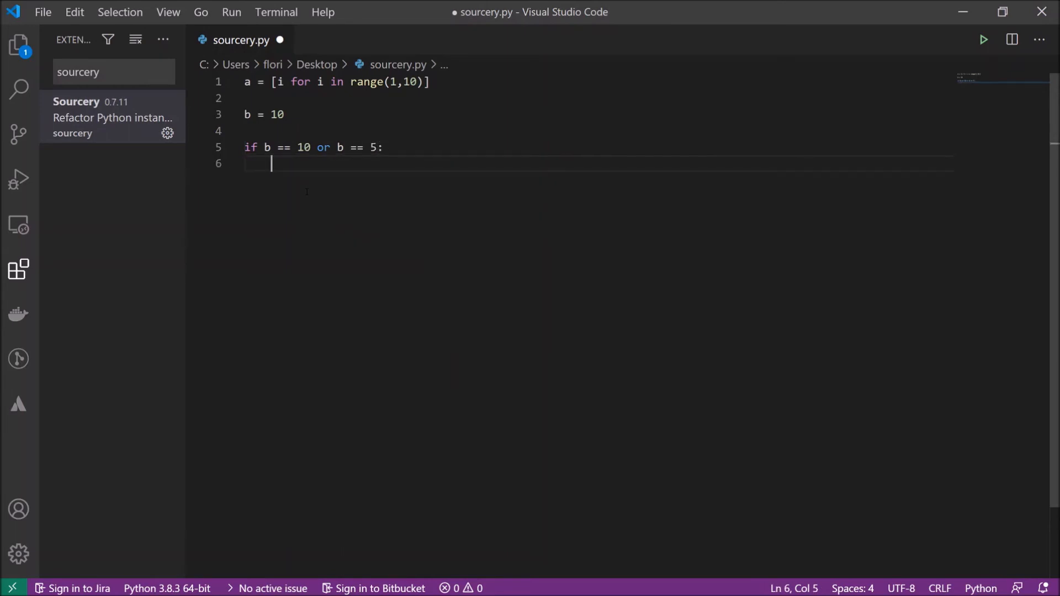
type("print(b)")
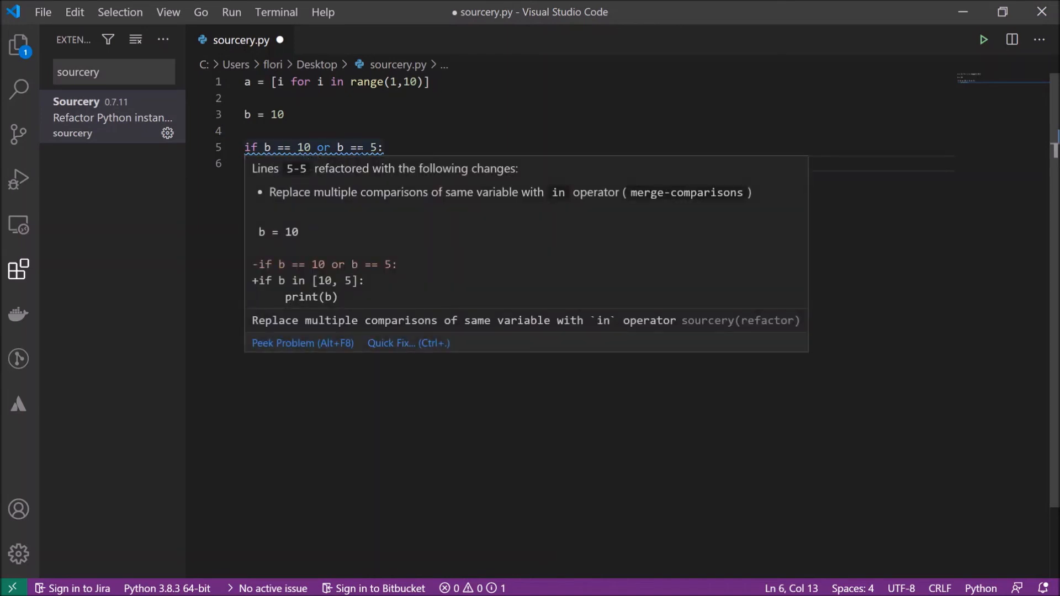
mouse_move(263, 268)
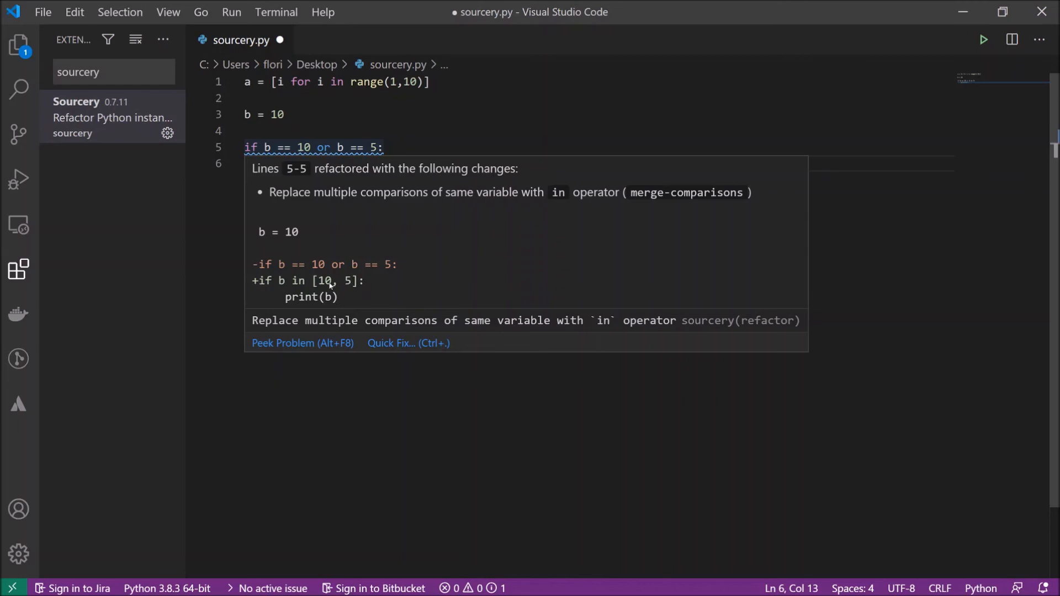
mouse_move(366, 289)
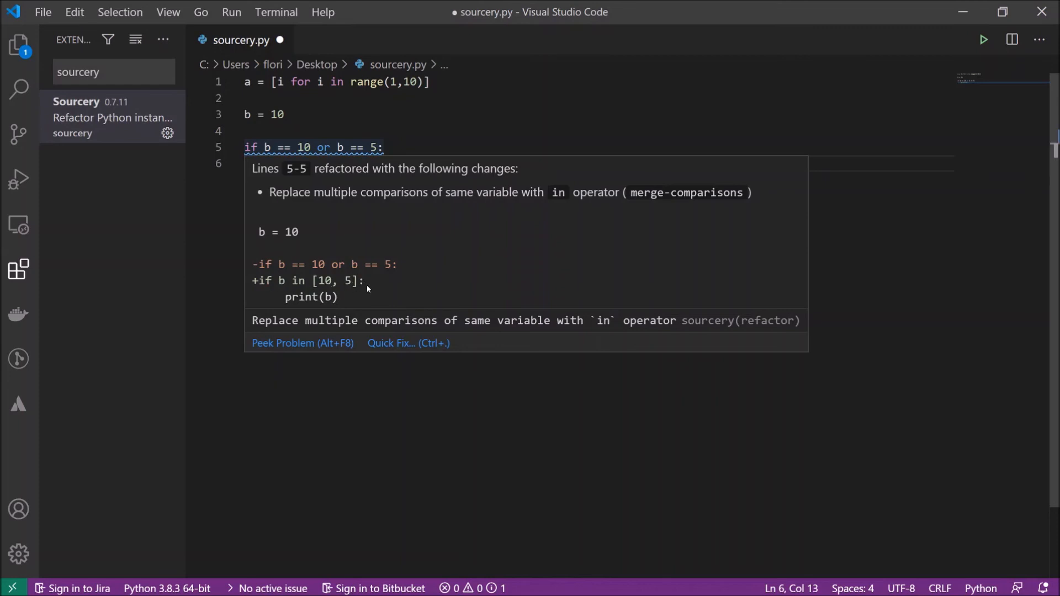
mouse_move(363, 289)
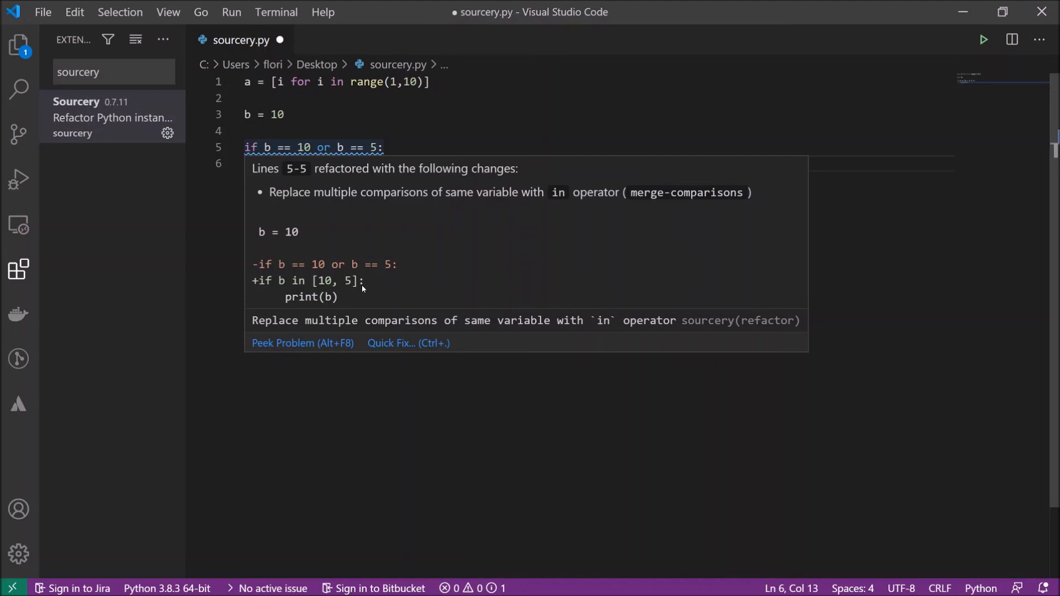
mouse_move(398, 330)
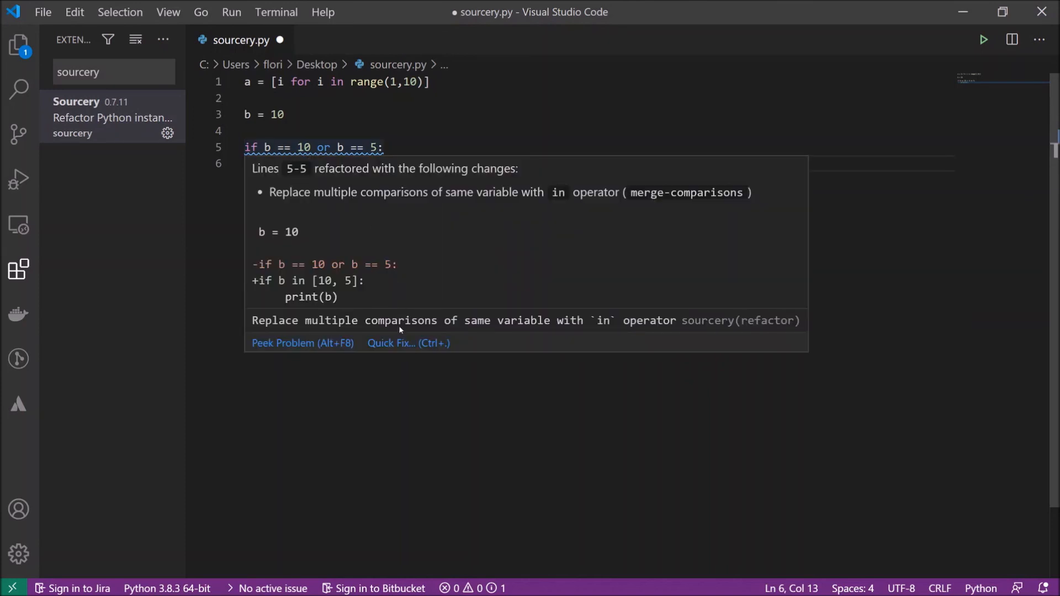
- Apply Sourcery's Quick Fix merging the comparisons into 'if b in [10, 5]:'
left_click(390, 342)
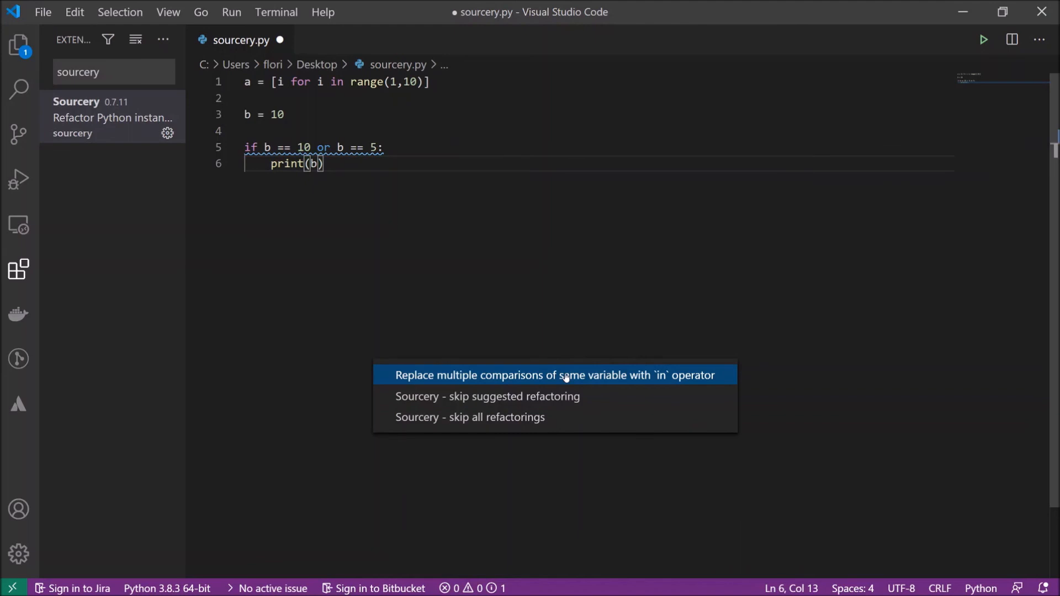
mouse_move(616, 377)
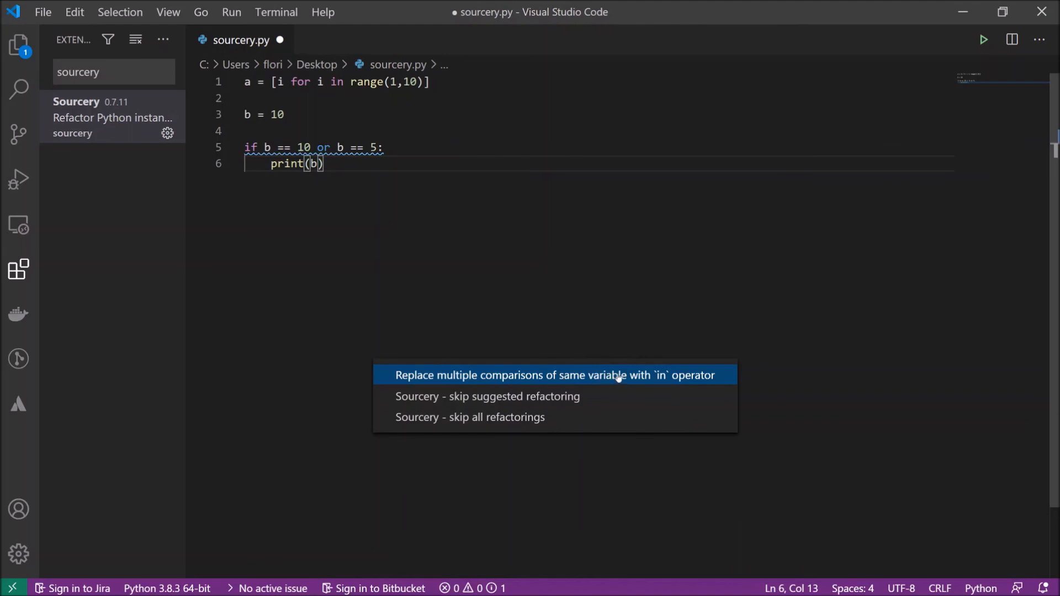
left_click(553, 375)
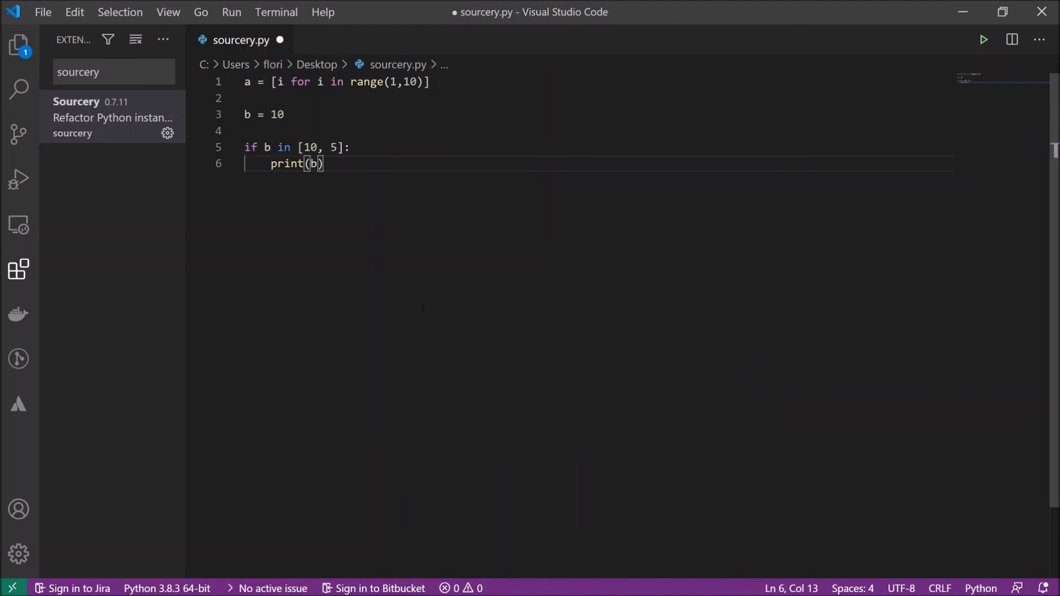